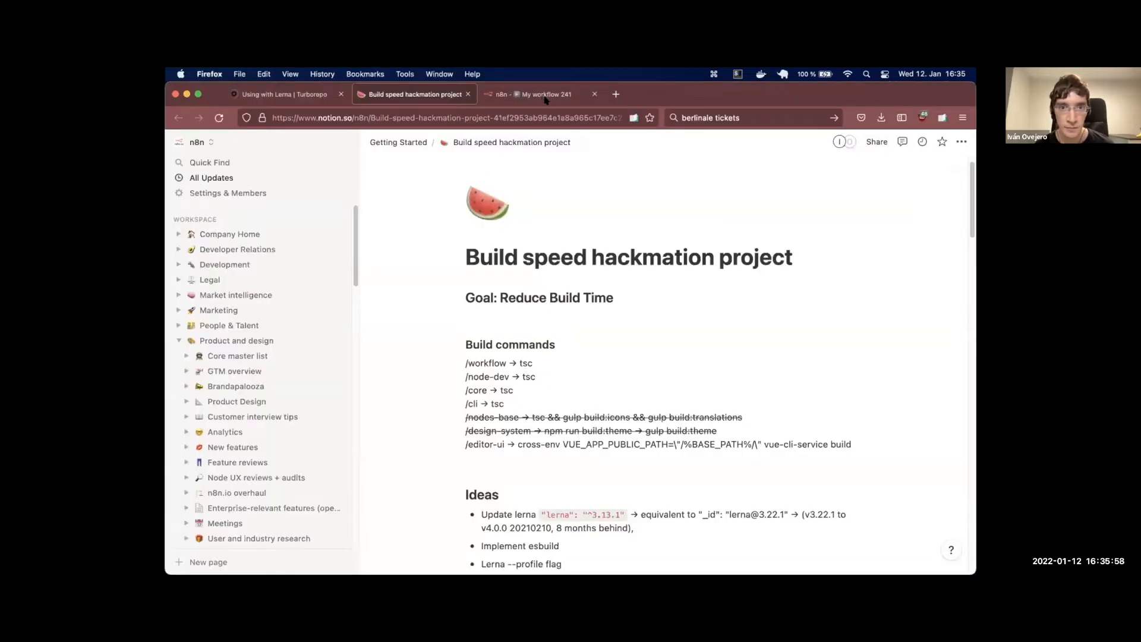
Glance at the n8n workflow page, then return to the Build speed hackmation page and browse it
{"action": "left_click", "coordinate": [538, 94]}
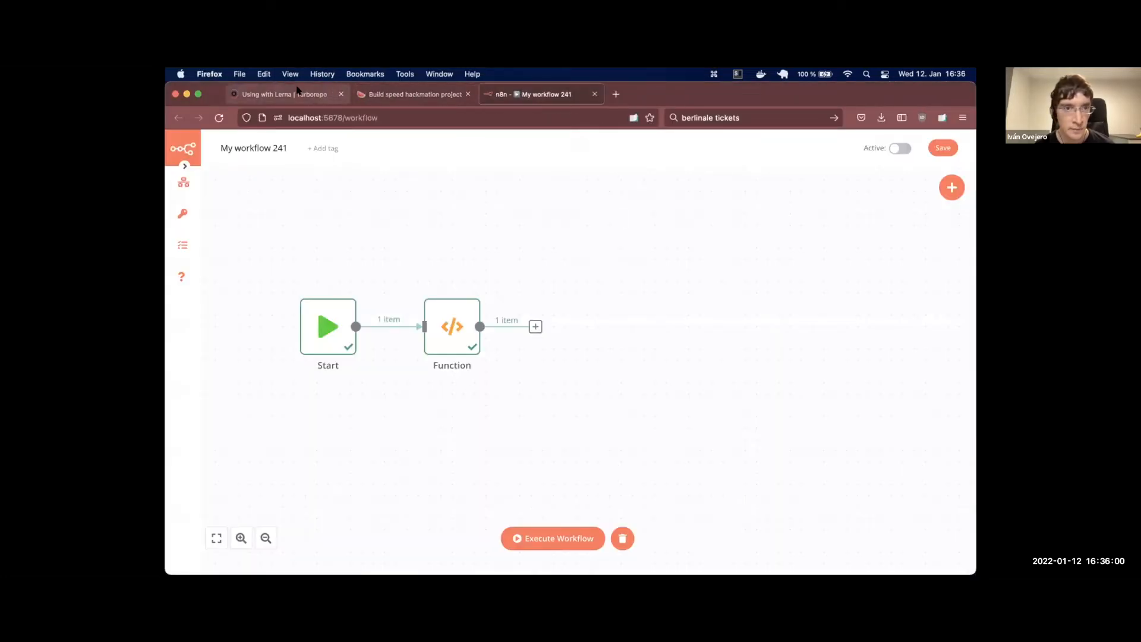
{"action": "left_click", "coordinate": [412, 94]}
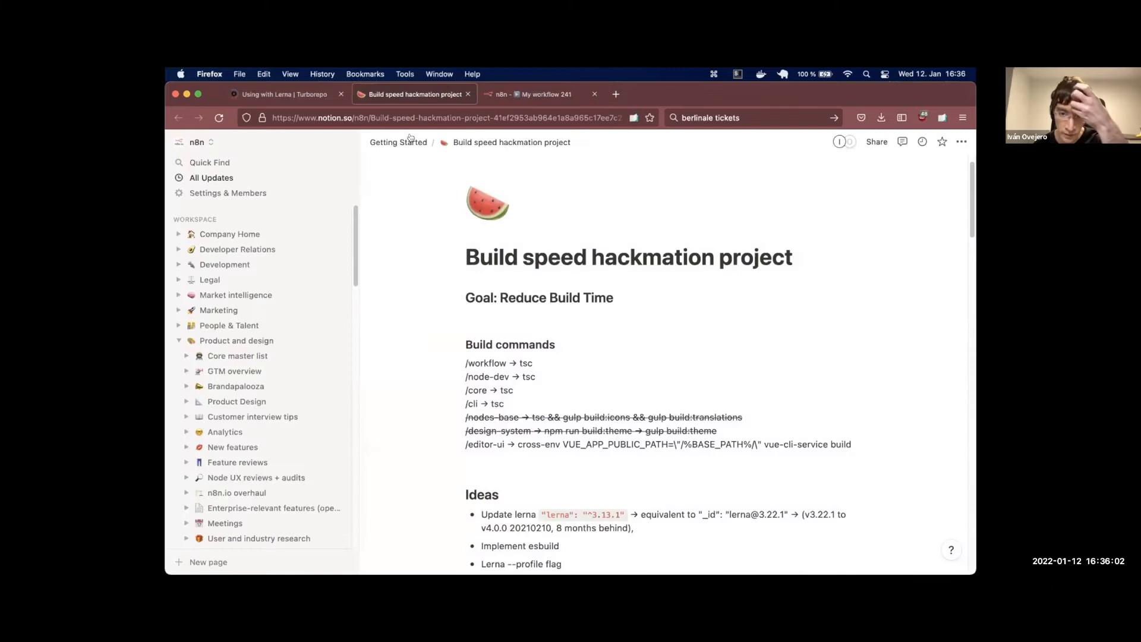
{"action": "mouse_move", "coordinate": [399, 142]}
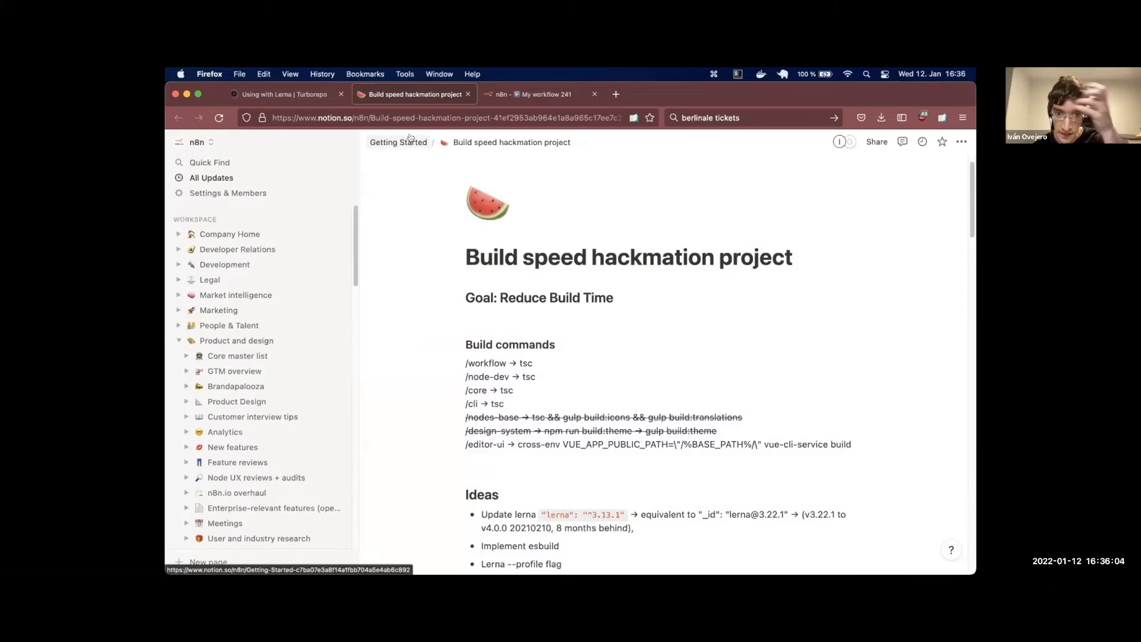
{"action": "mouse_move", "coordinate": [797, 202]}
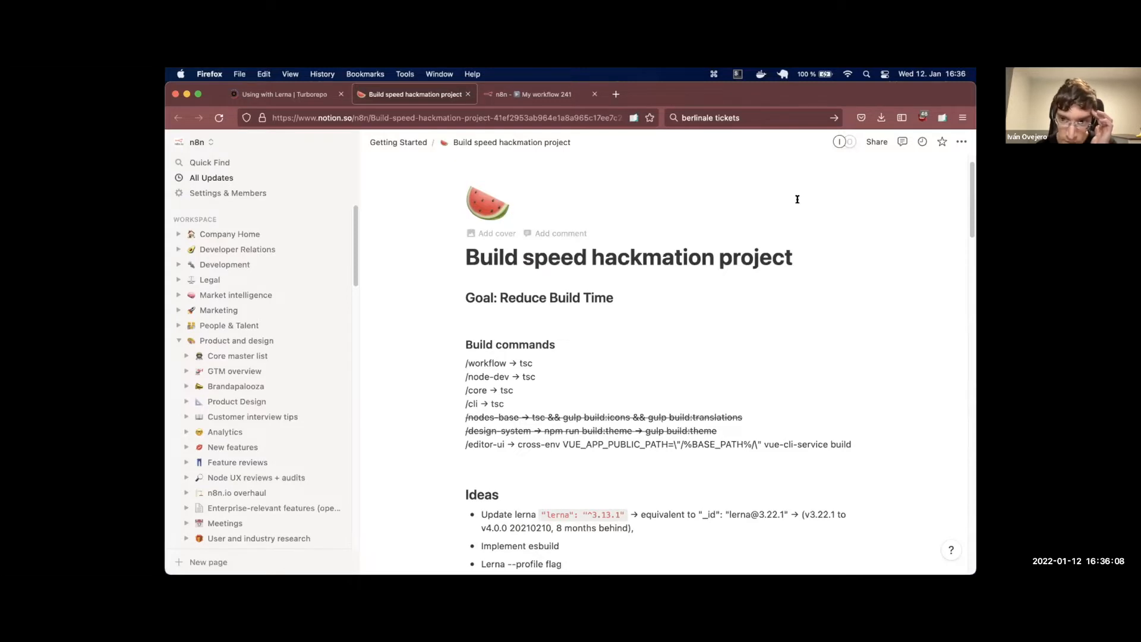
{"action": "mouse_move", "coordinate": [746, 227]}
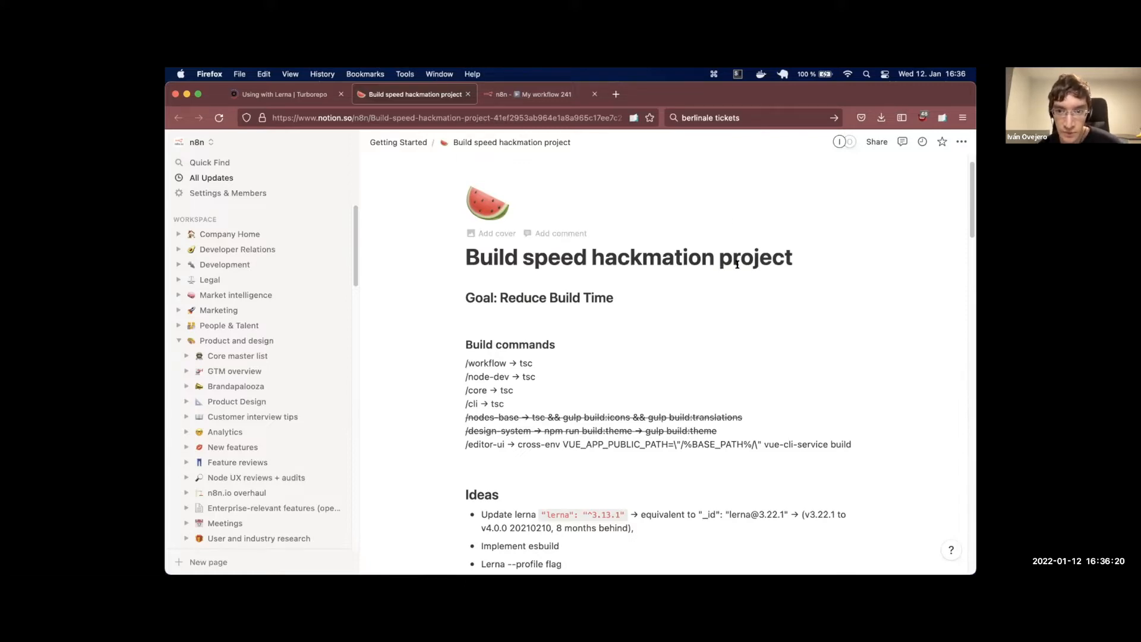
{"action": "scroll", "scroll_direction": "down", "scroll_amount": 3}
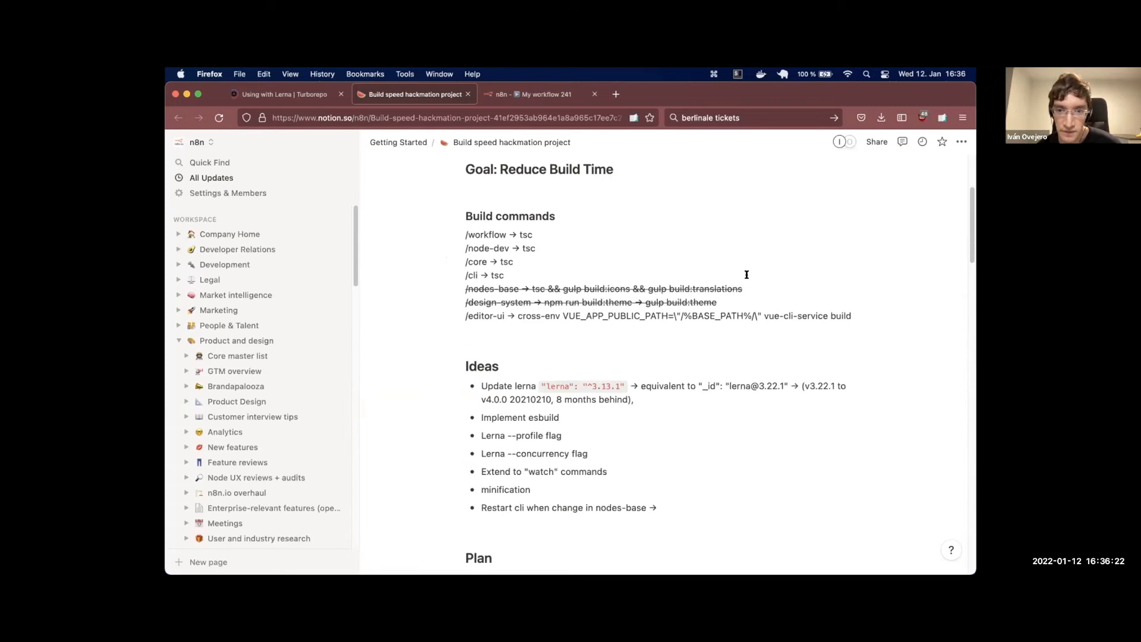
{"action": "scroll", "scroll_direction": "down", "scroll_amount": 3}
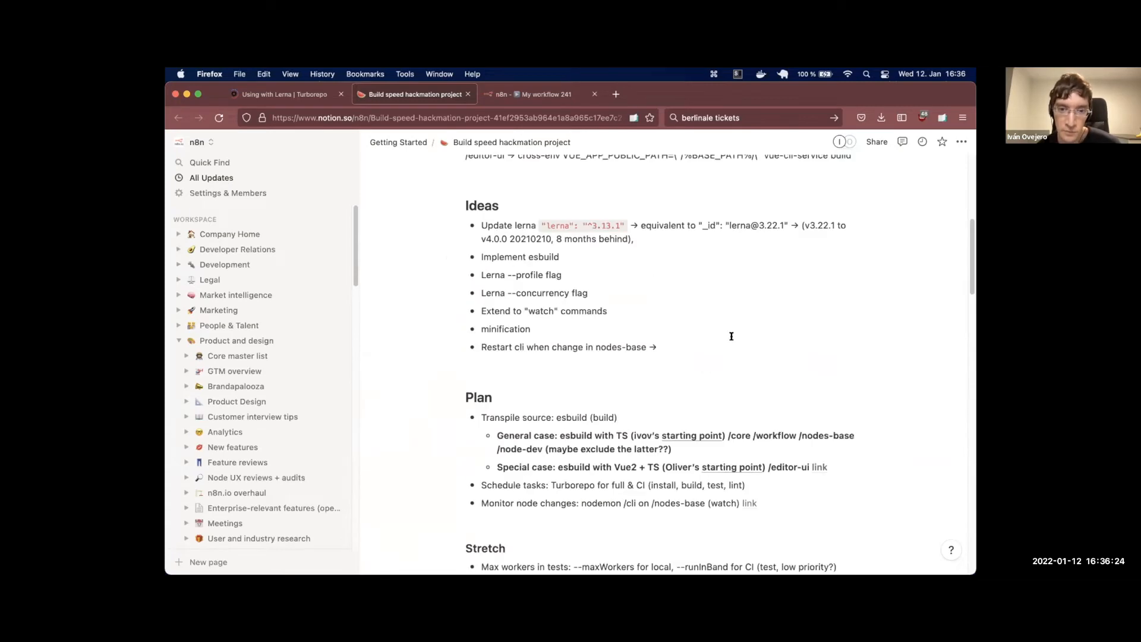
{"action": "scroll", "scroll_direction": "down", "scroll_amount": 3}
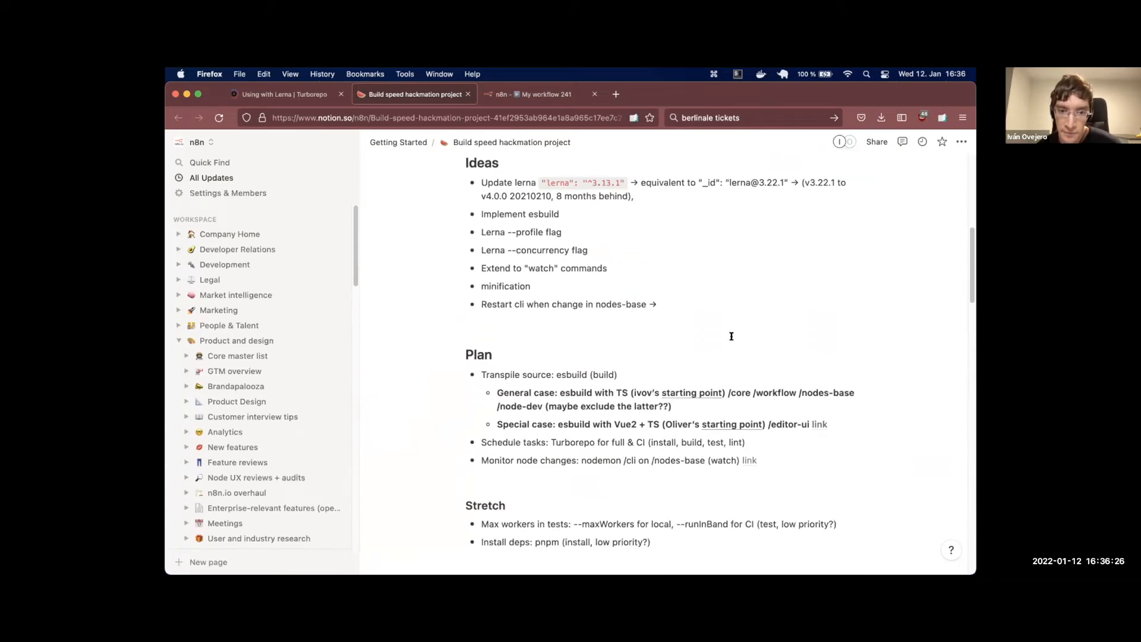
{"action": "scroll", "scroll_direction": "up", "scroll_amount": 3}
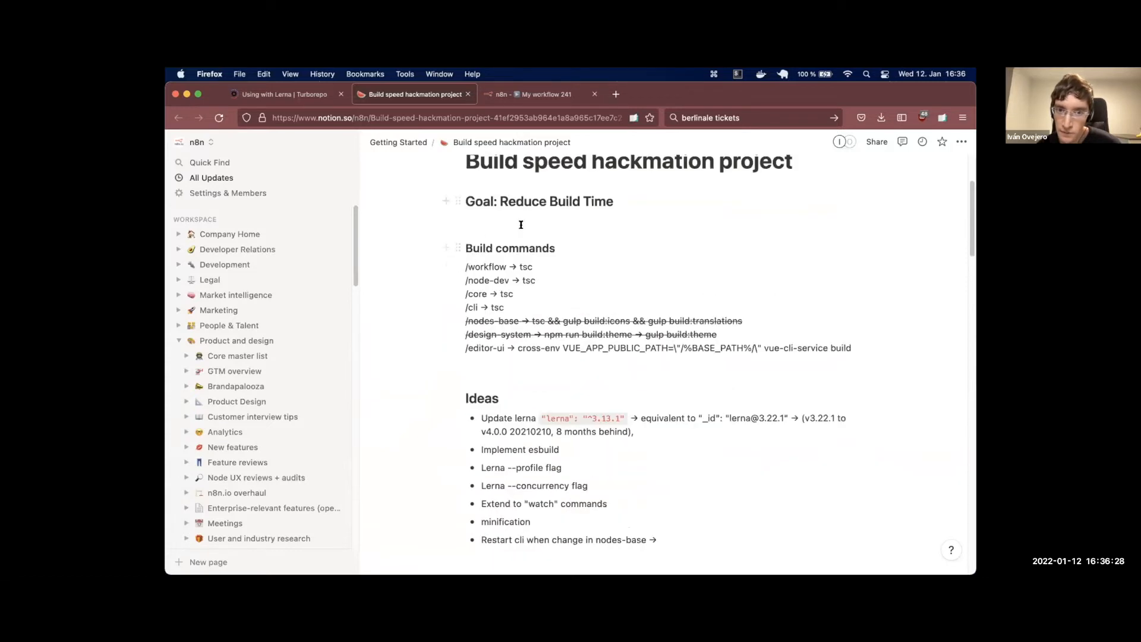
{"action": "scroll", "scroll_direction": "down", "scroll_amount": 3}
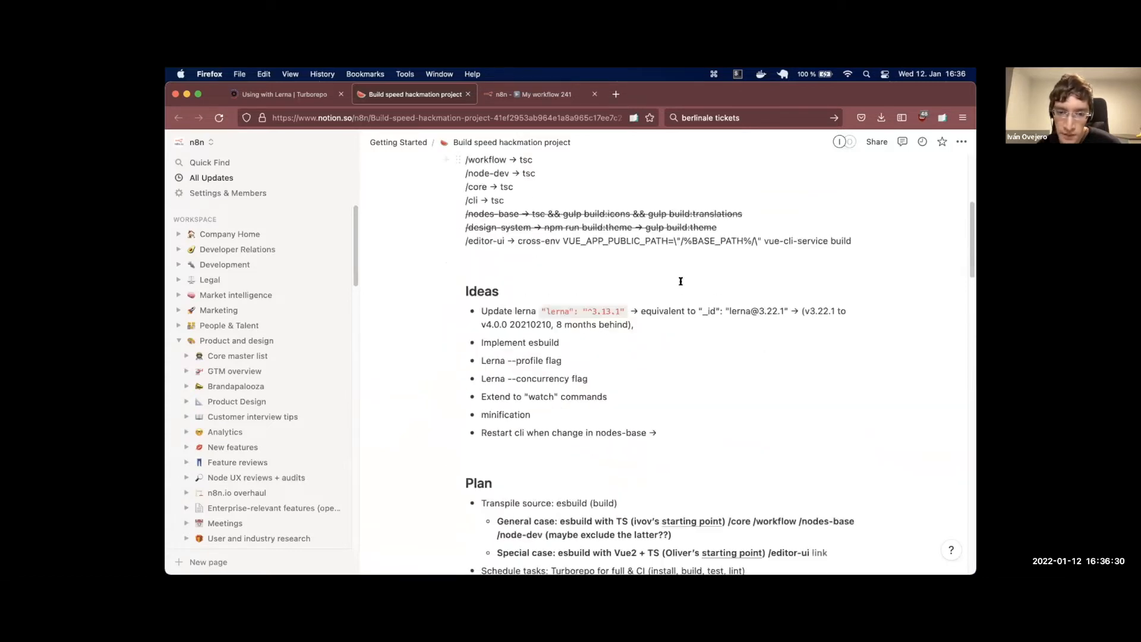
{"action": "scroll", "scroll_direction": "down", "scroll_amount": 3}
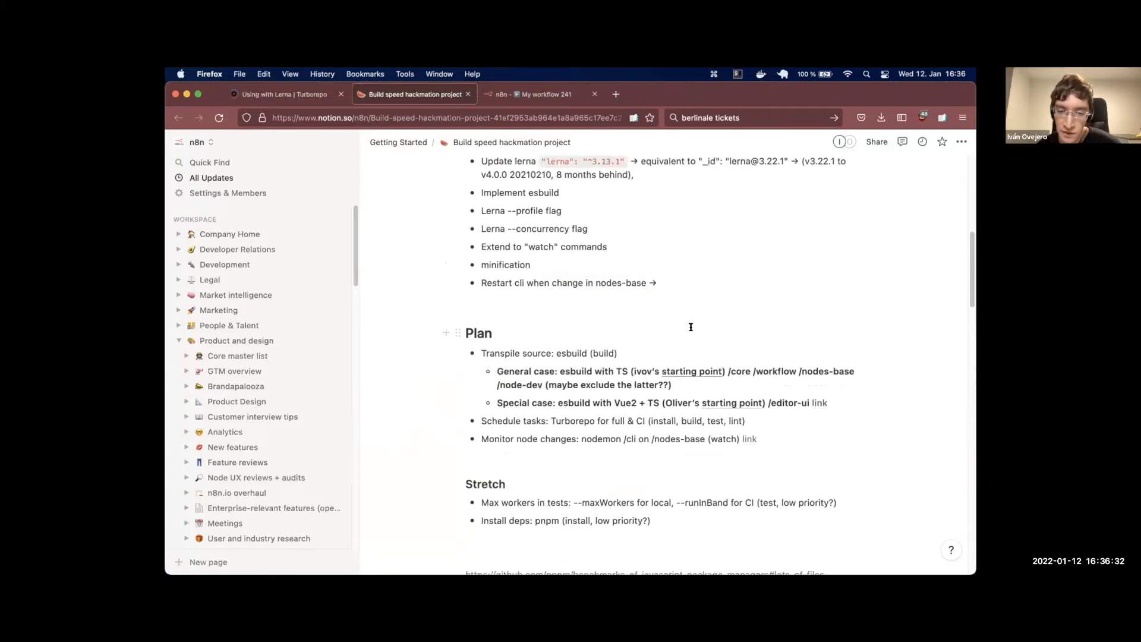
{"action": "mouse_move", "coordinate": [577, 327]}
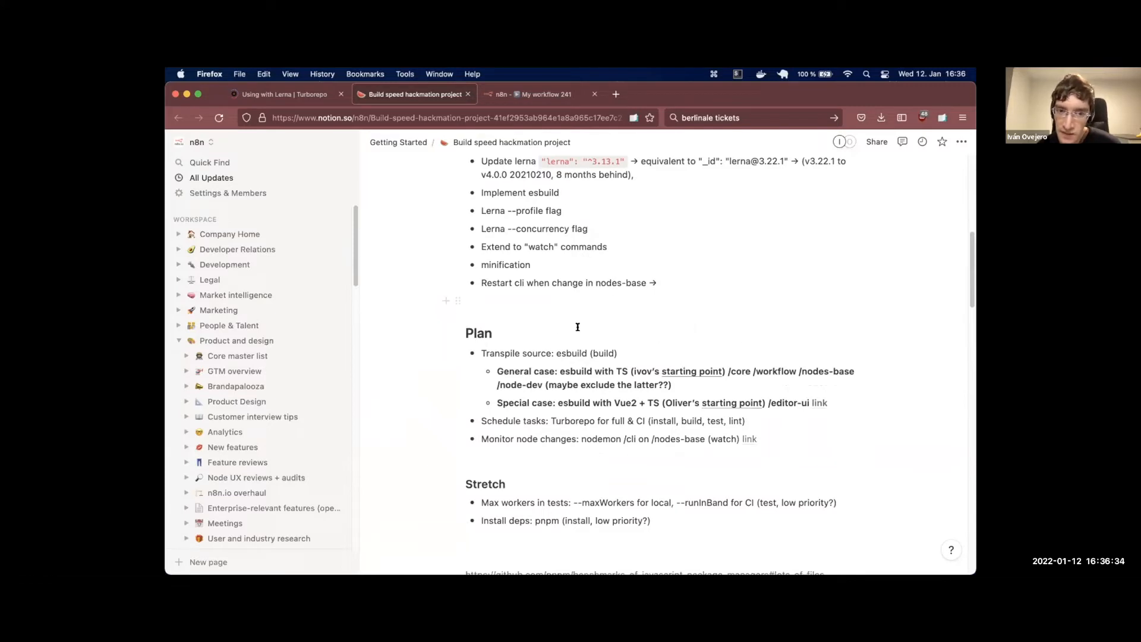
{"action": "mouse_move", "coordinate": [734, 301]}
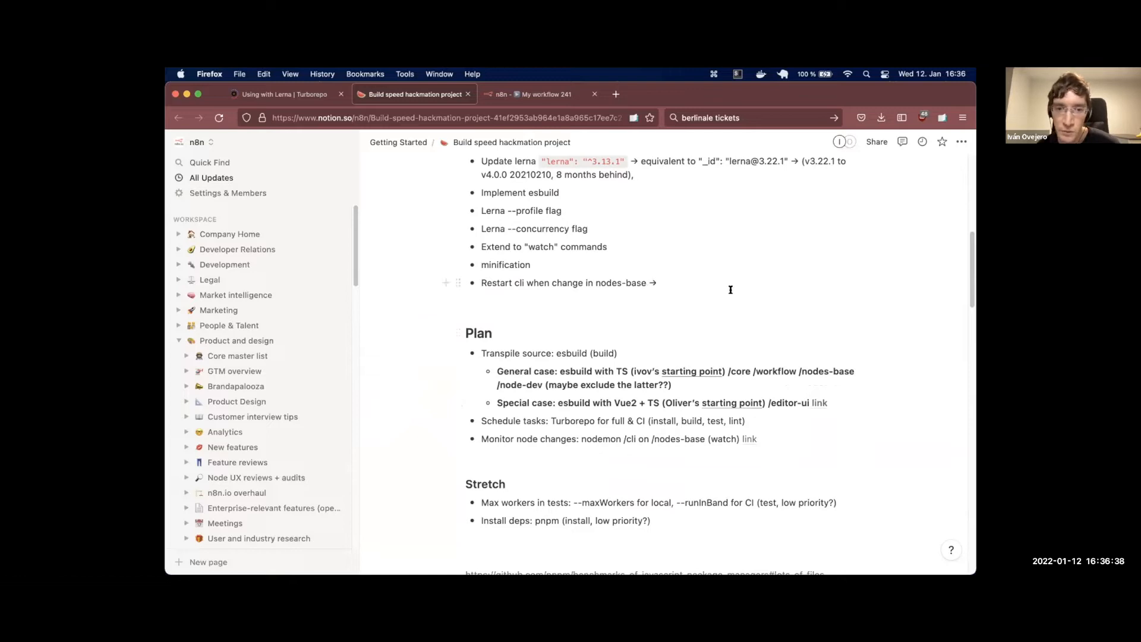
Scroll to the Plan section and select 'Turborepo' in the Schedule tasks bullet
{"action": "scroll", "scroll_direction": "down", "scroll_amount": 3}
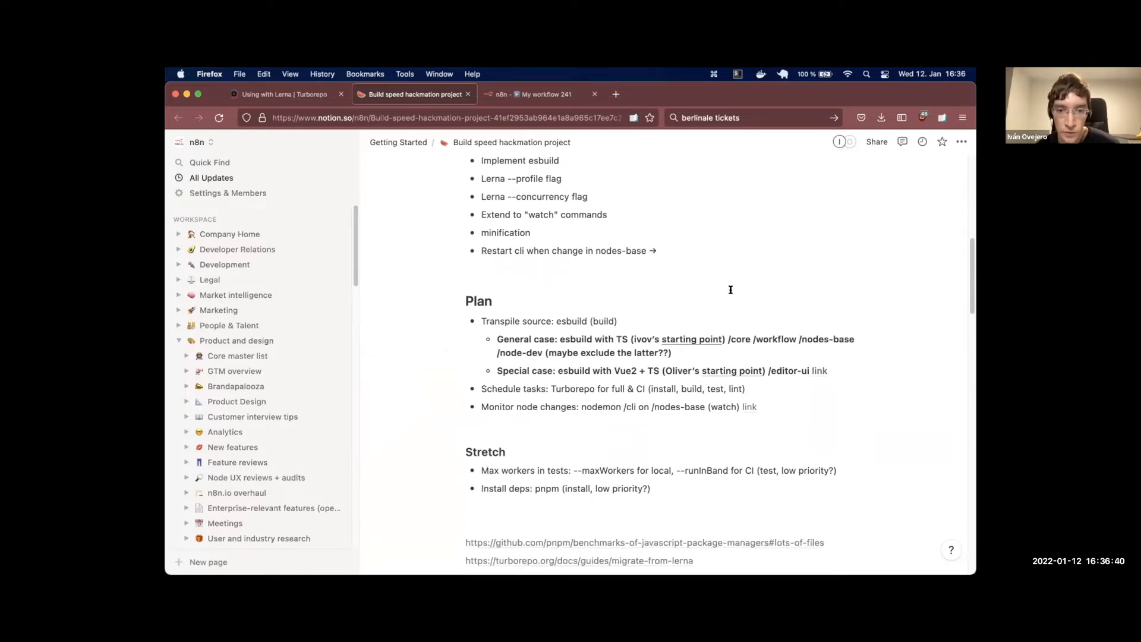
{"action": "mouse_move", "coordinate": [478, 300]}
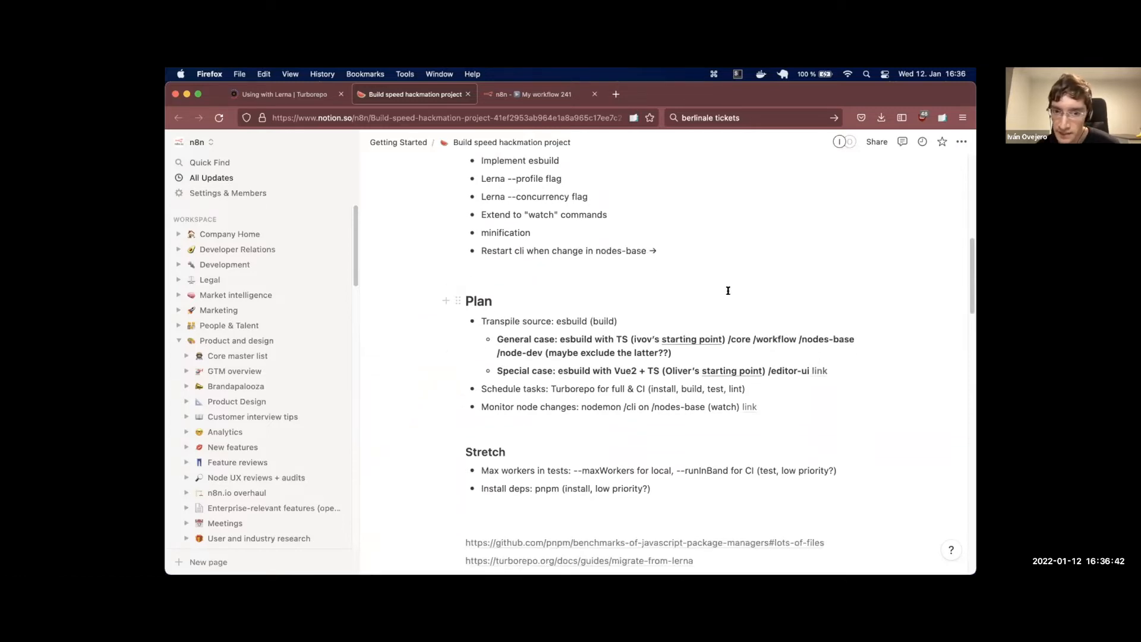
{"action": "mouse_move", "coordinate": [764, 371]}
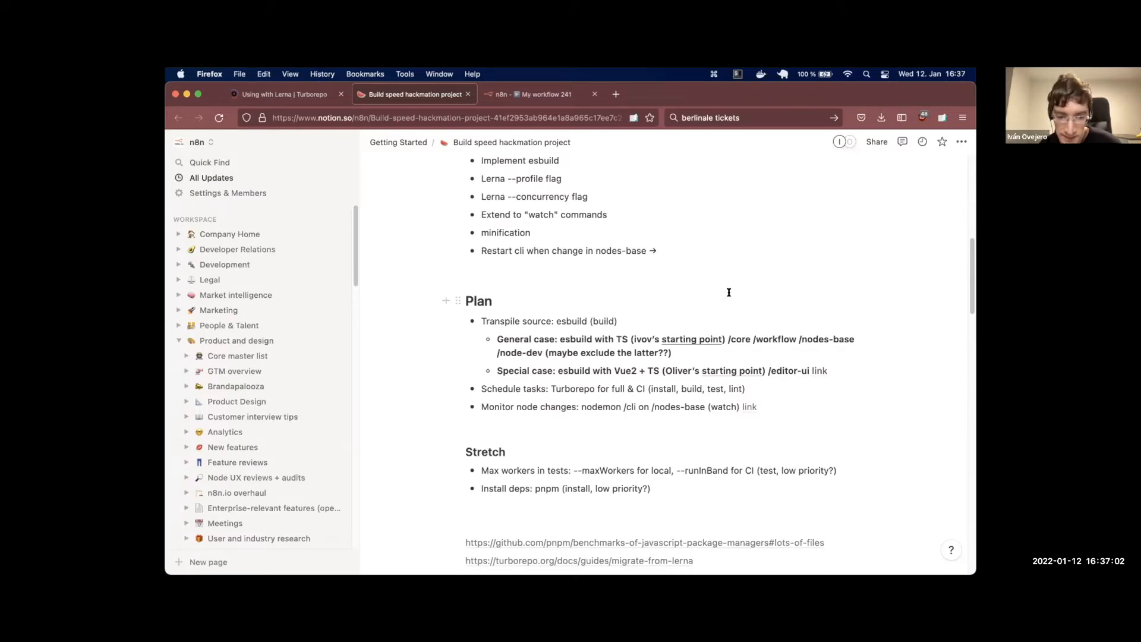
{"action": "scroll", "scroll_direction": "down", "scroll_amount": 3}
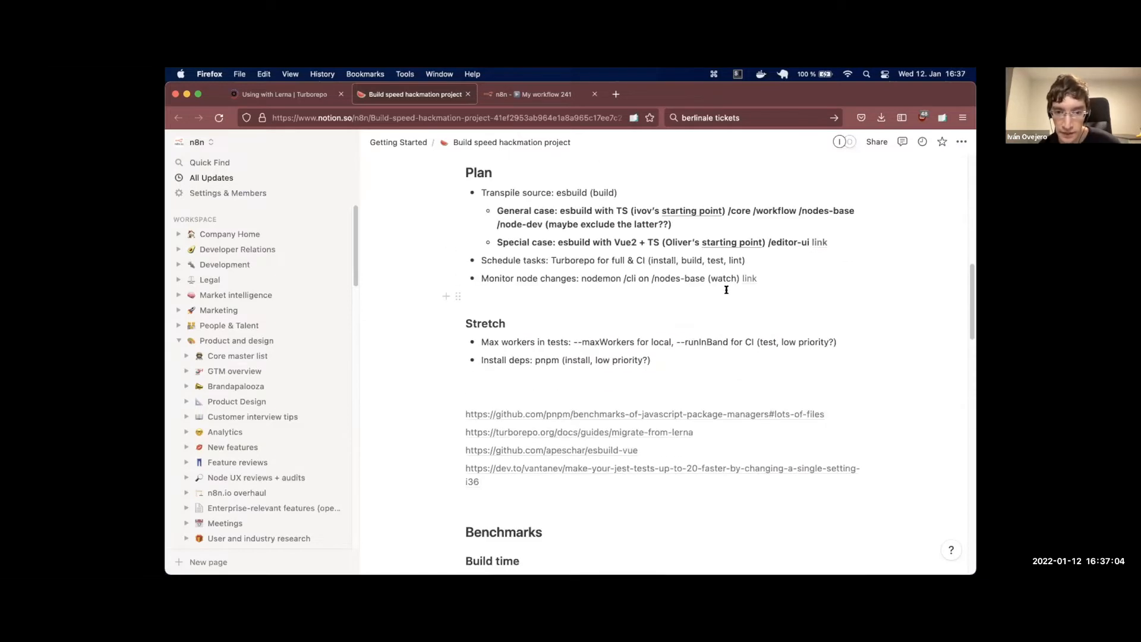
{"action": "scroll", "scroll_direction": "down", "scroll_amount": 3}
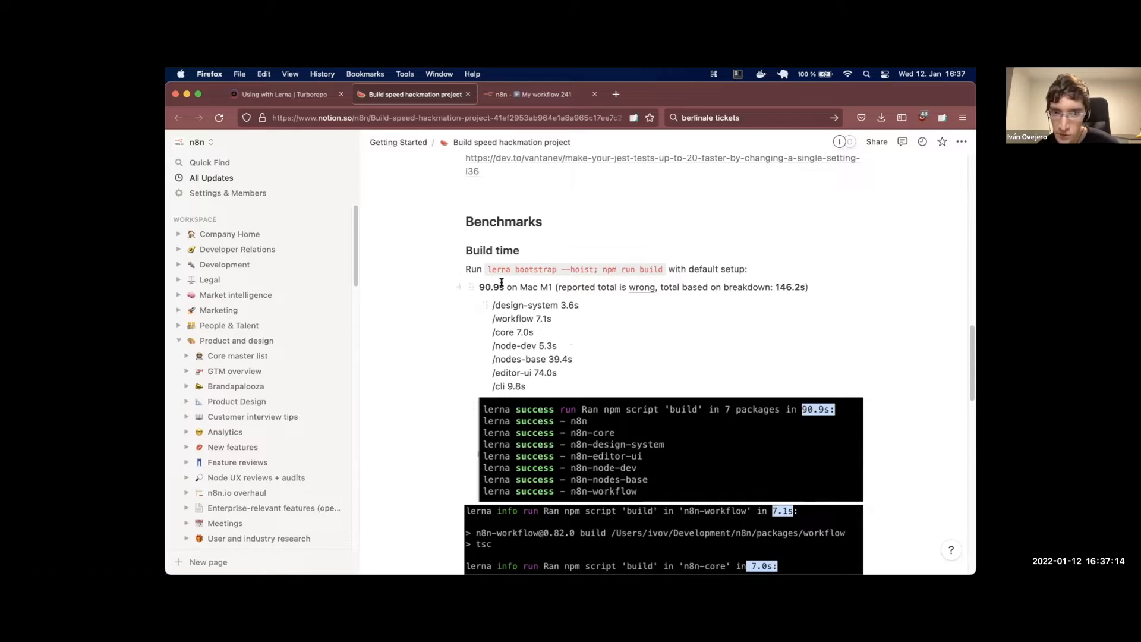
{"action": "mouse_move", "coordinate": [555, 299]}
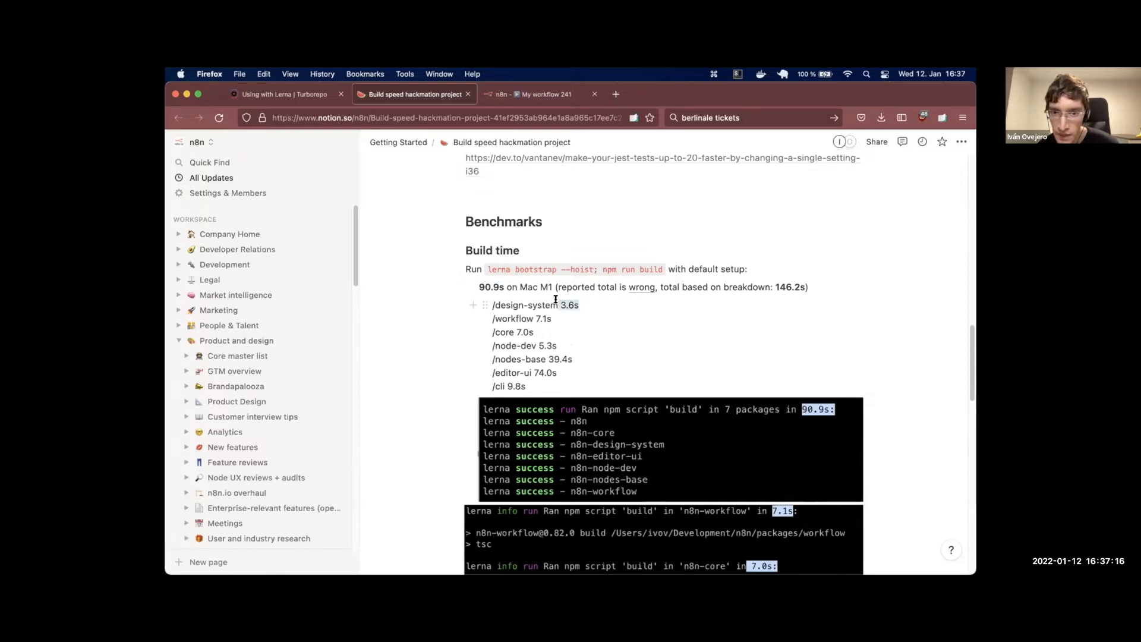
{"action": "scroll", "scroll_direction": "down", "scroll_amount": 3}
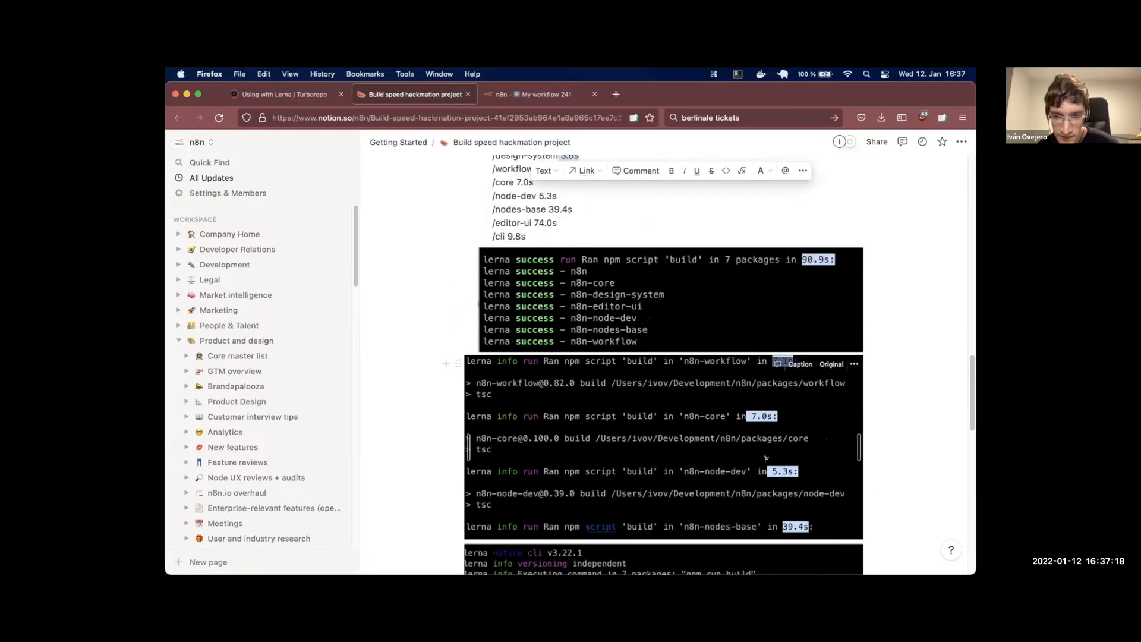
{"action": "scroll", "scroll_direction": "up", "scroll_amount": 3}
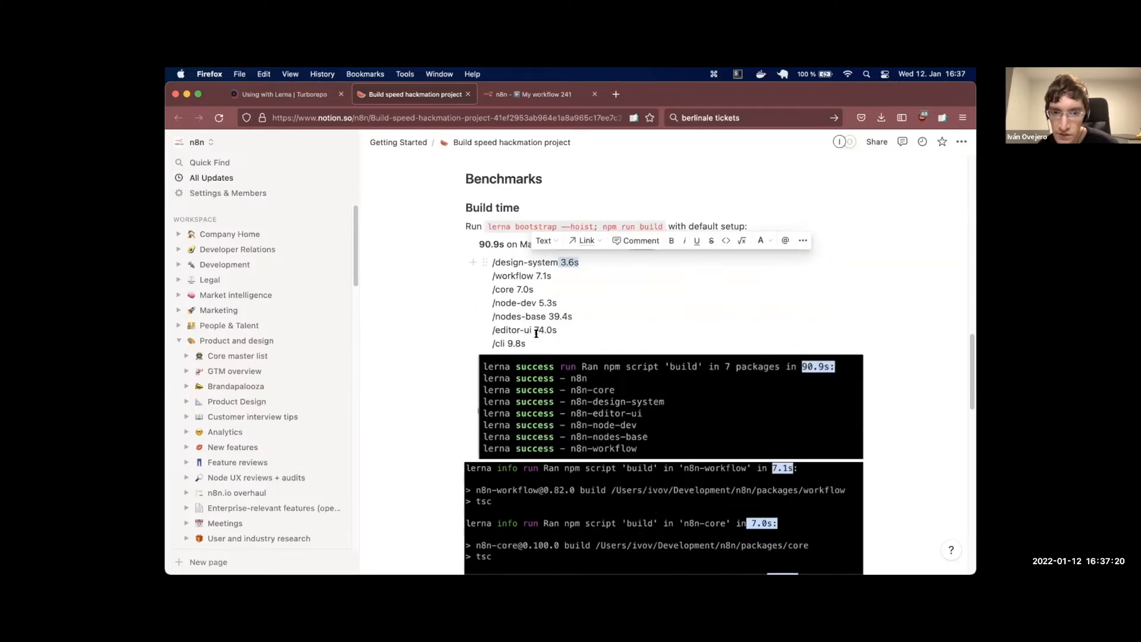
{"action": "scroll", "scroll_direction": "up", "scroll_amount": 3}
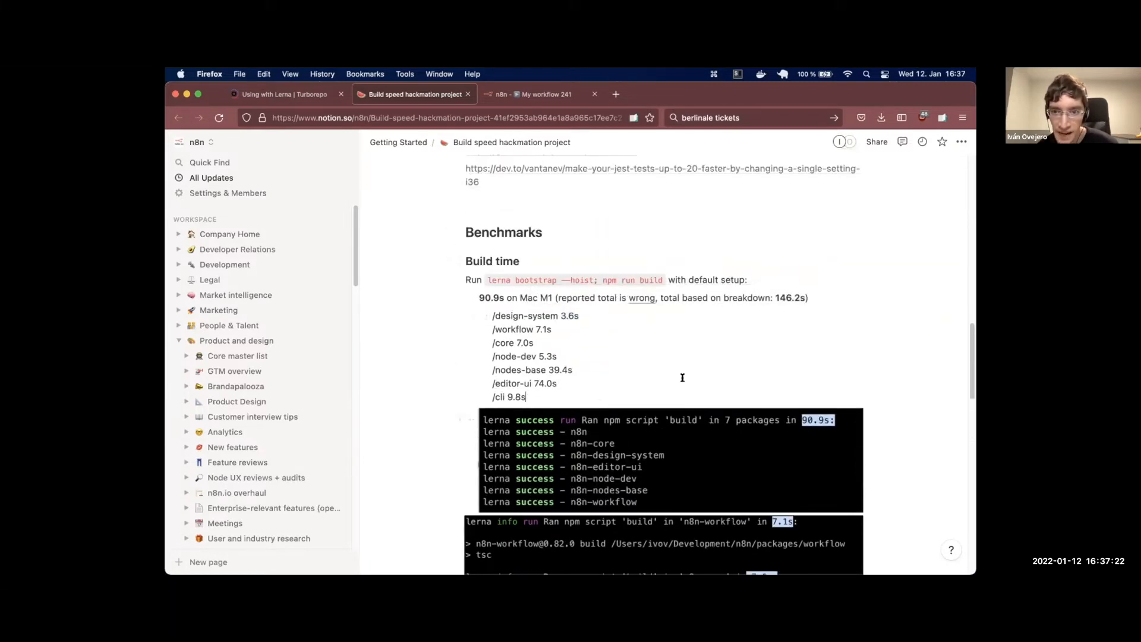
{"action": "mouse_move", "coordinate": [599, 364]}
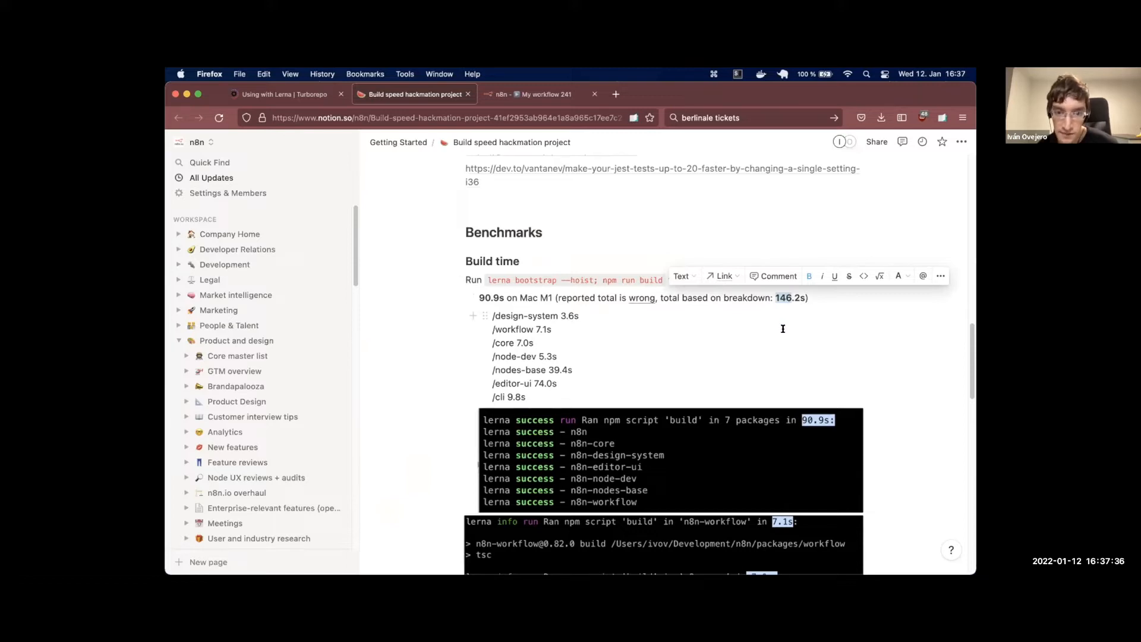
{"action": "scroll", "scroll_direction": "down", "scroll_amount": 3}
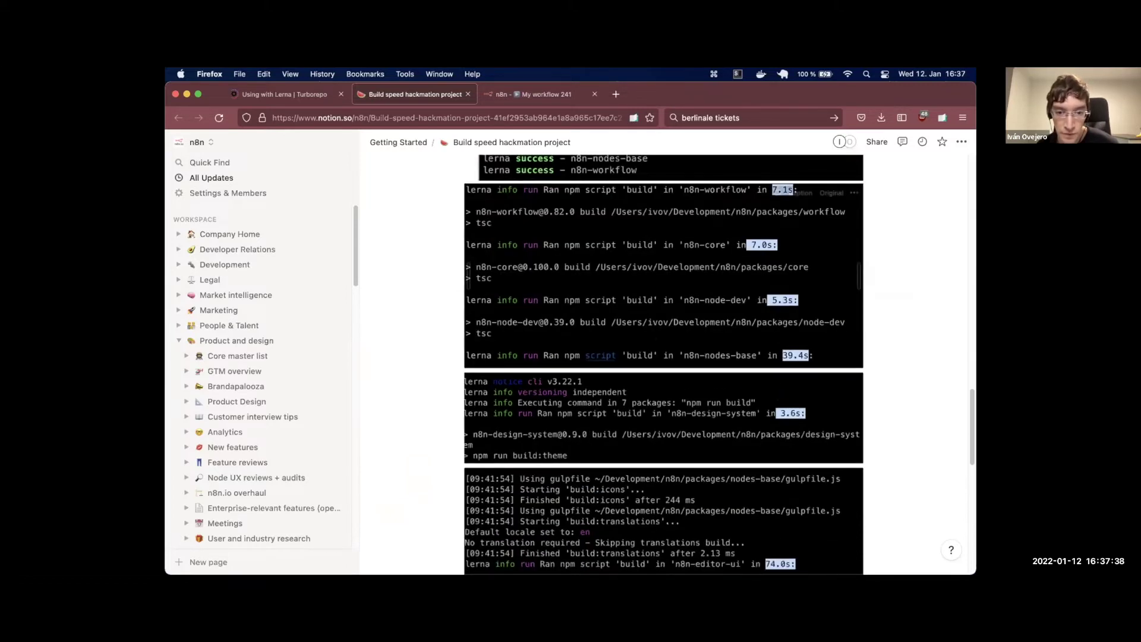
{"action": "scroll", "scroll_direction": "up", "scroll_amount": 3}
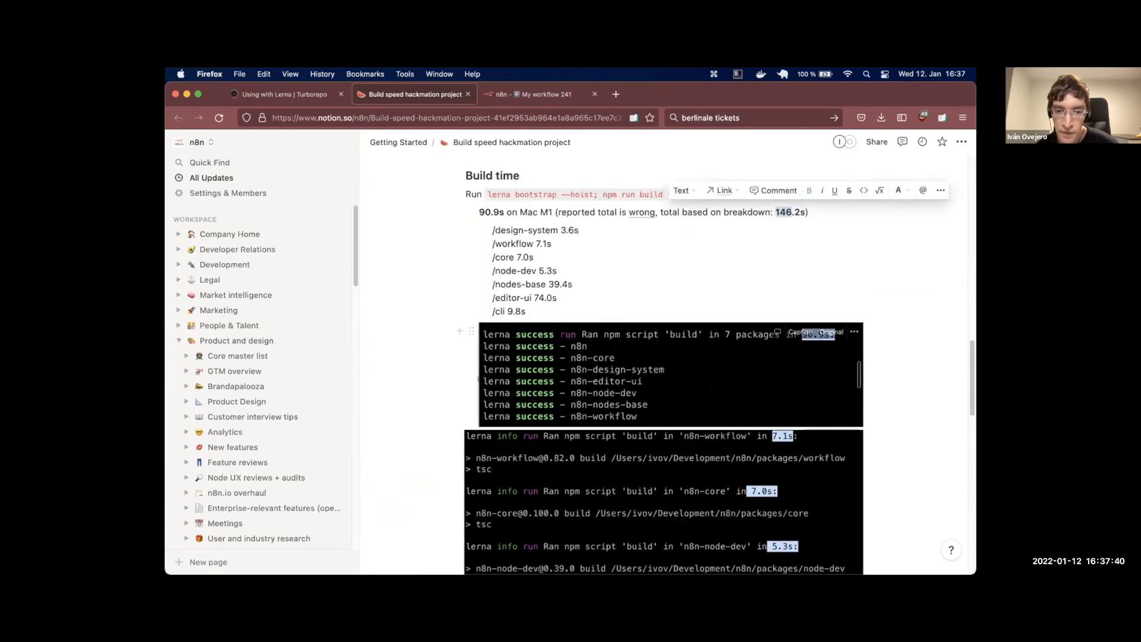
{"action": "scroll", "scroll_direction": "up", "scroll_amount": 3}
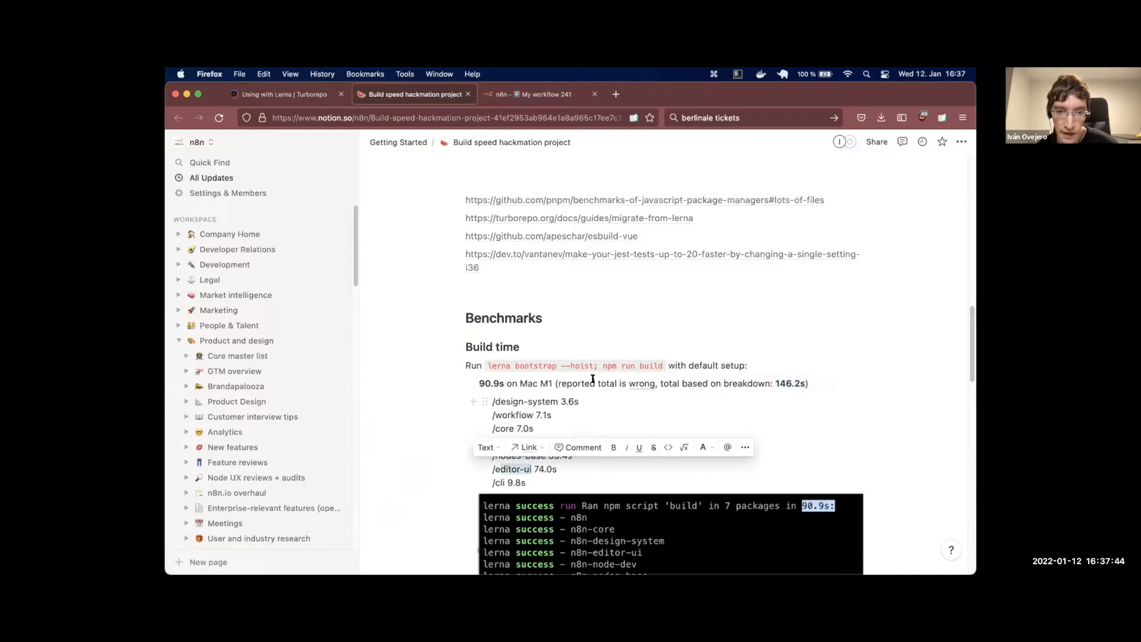
{"action": "scroll", "scroll_direction": "down", "scroll_amount": 3}
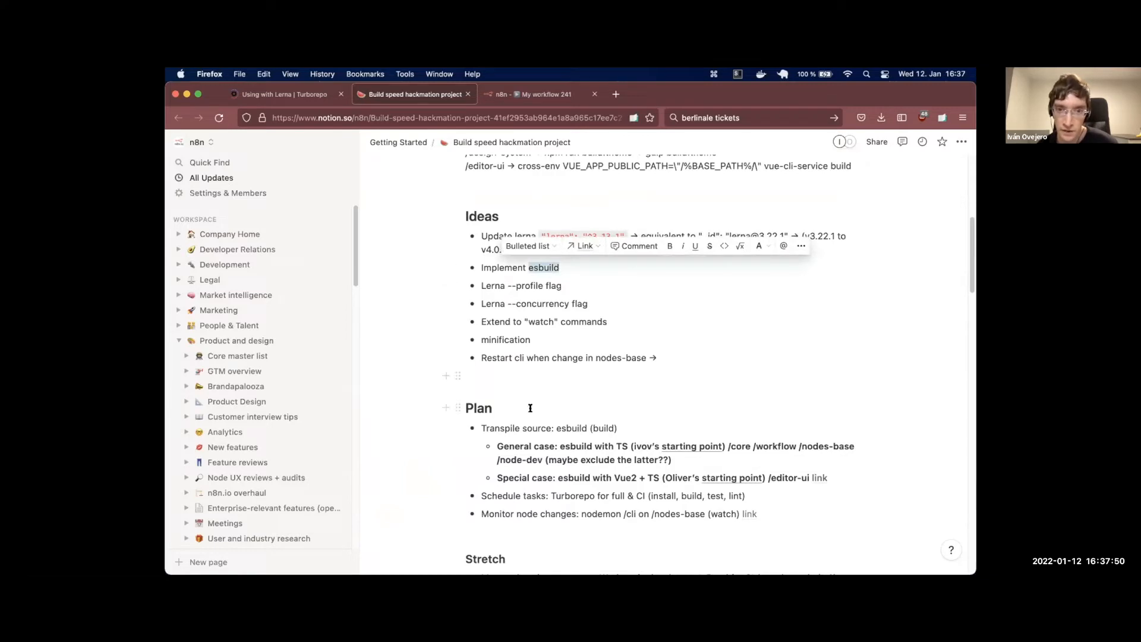
{"action": "mouse_move", "coordinate": [729, 389]}
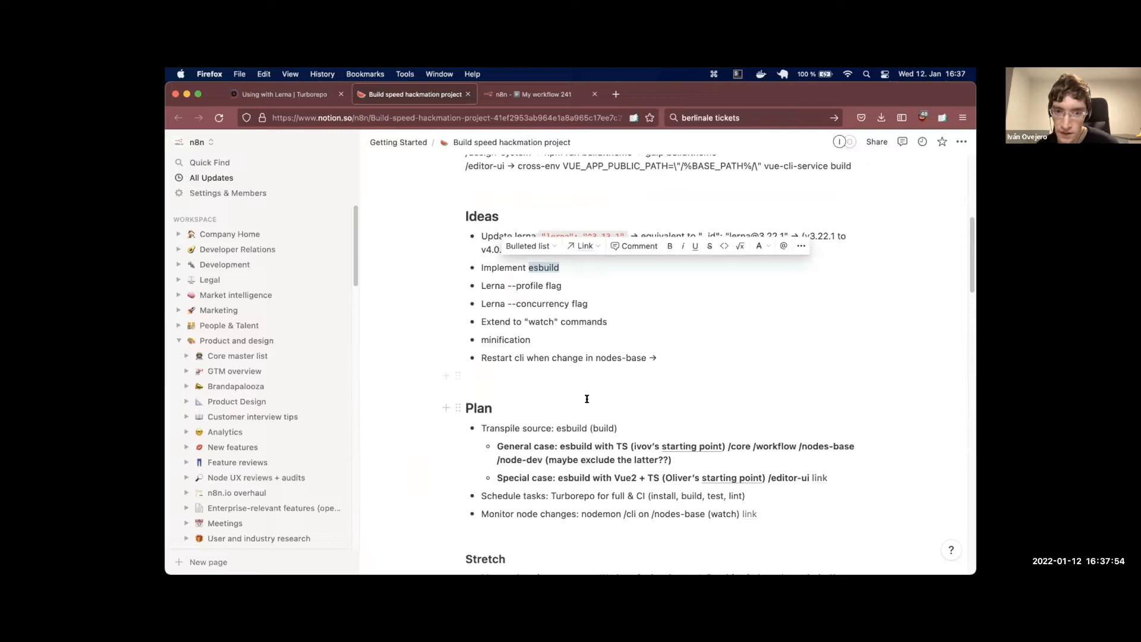
{"action": "mouse_move", "coordinate": [764, 419]}
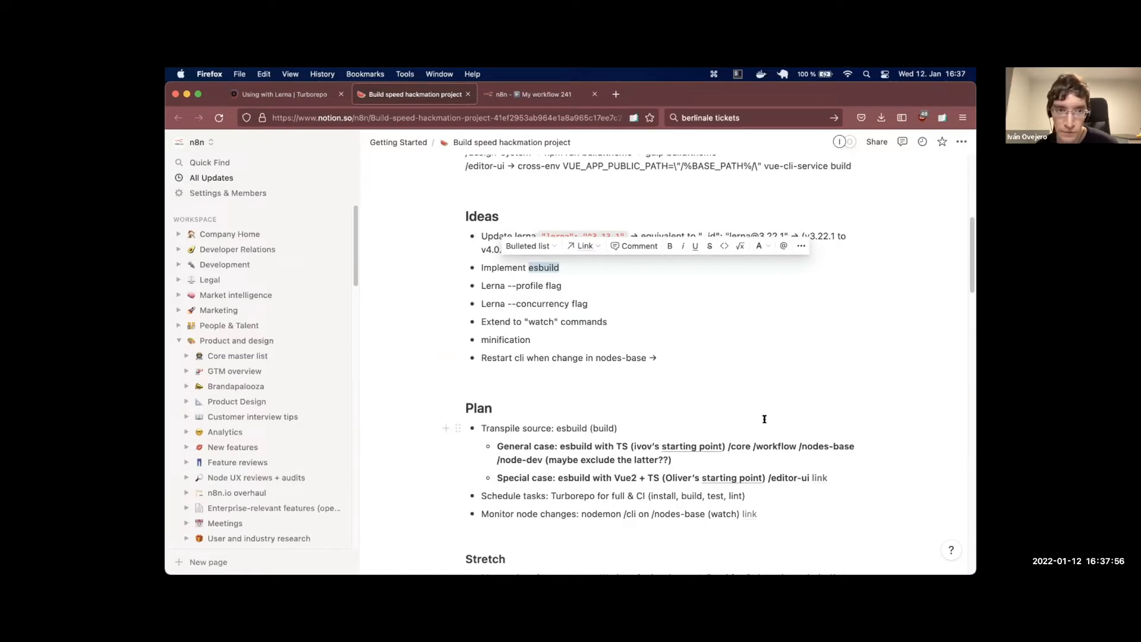
{"action": "mouse_move", "coordinate": [735, 404]}
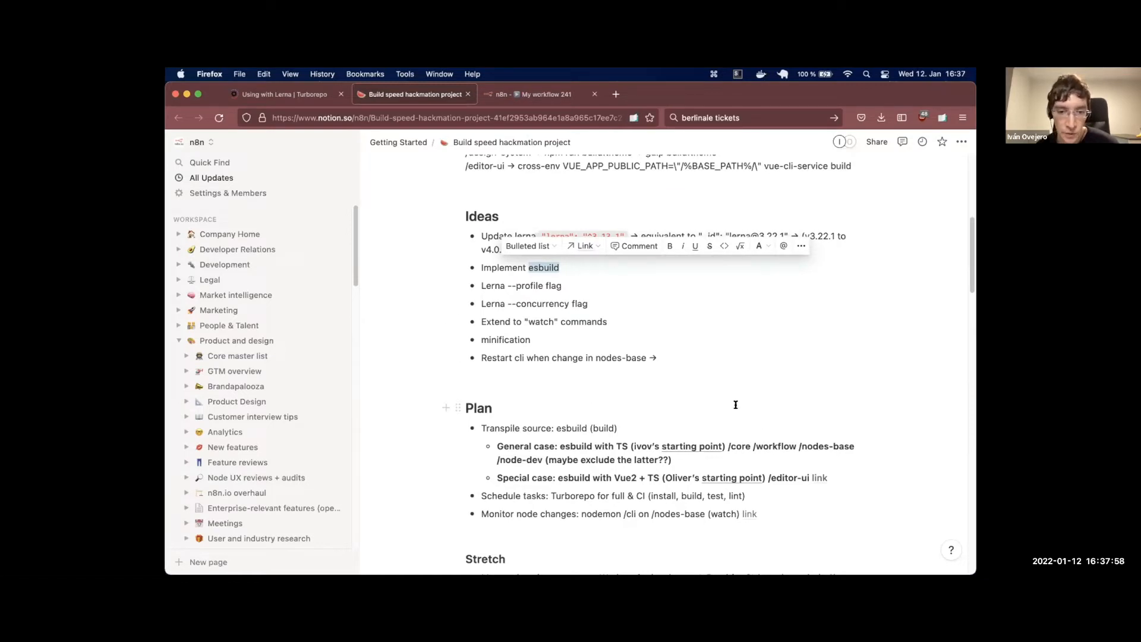
{"action": "double_click", "coordinate": [572, 495]}
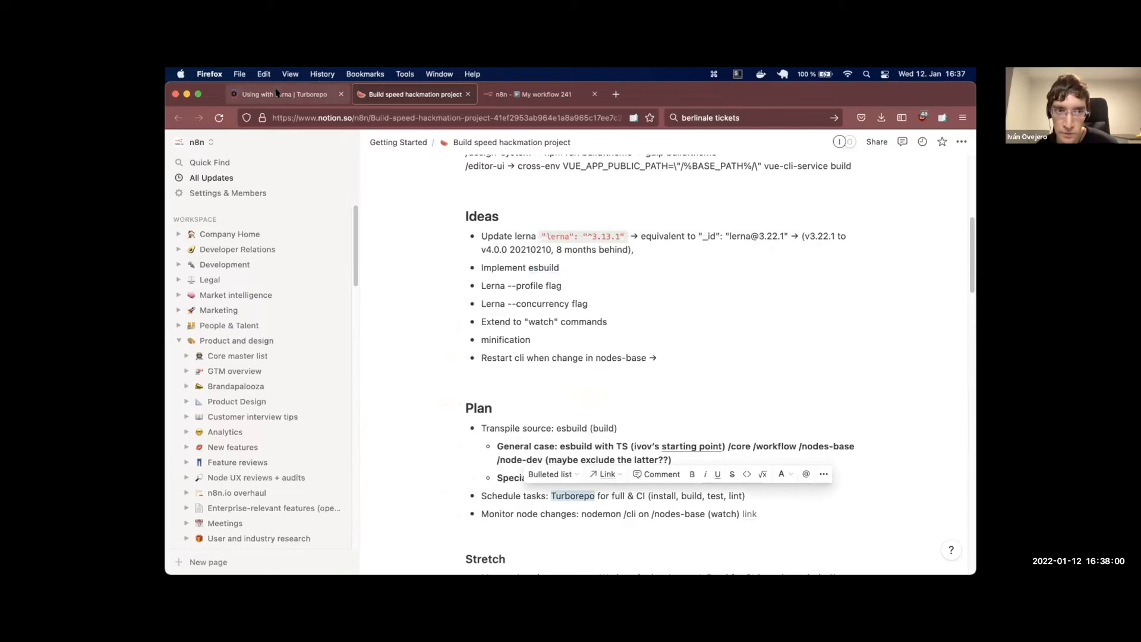
Show the Using with Lerna Turborepo guide at its turbo versus lerna task timeline diagram
{"action": "left_click", "coordinate": [284, 94]}
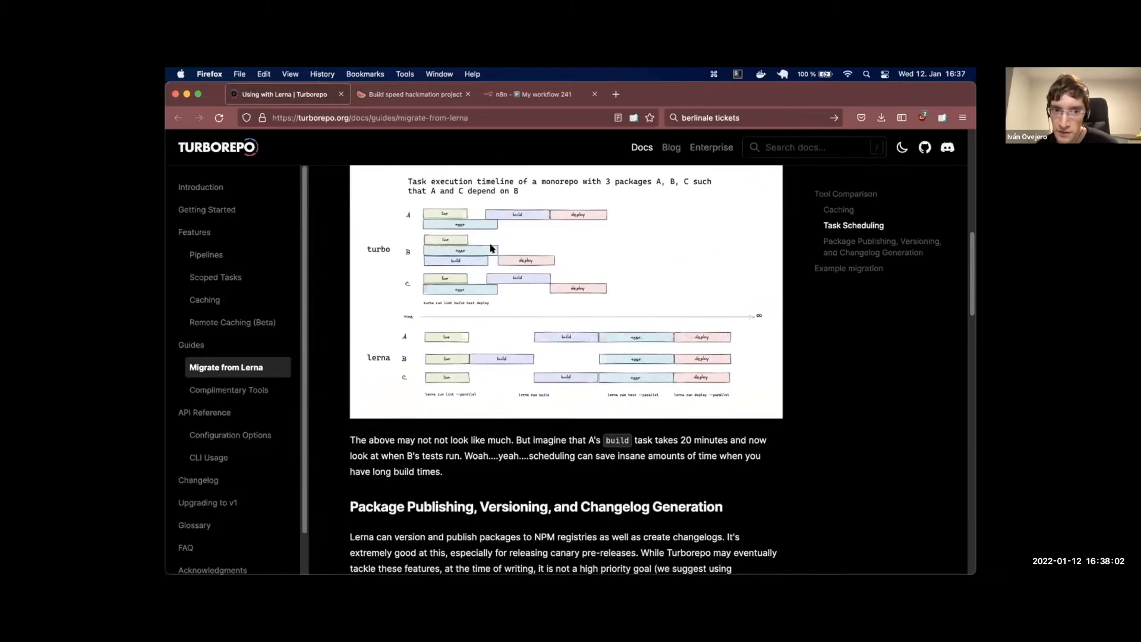
{"action": "scroll", "scroll_direction": "up", "scroll_amount": 3}
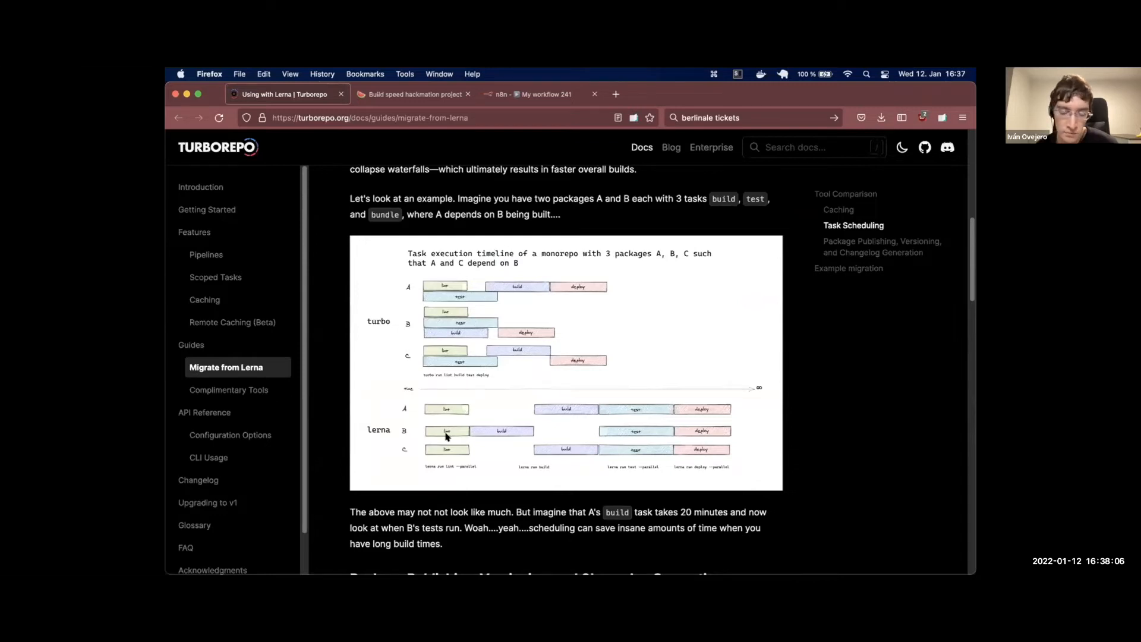
{"action": "mouse_move", "coordinate": [488, 442]}
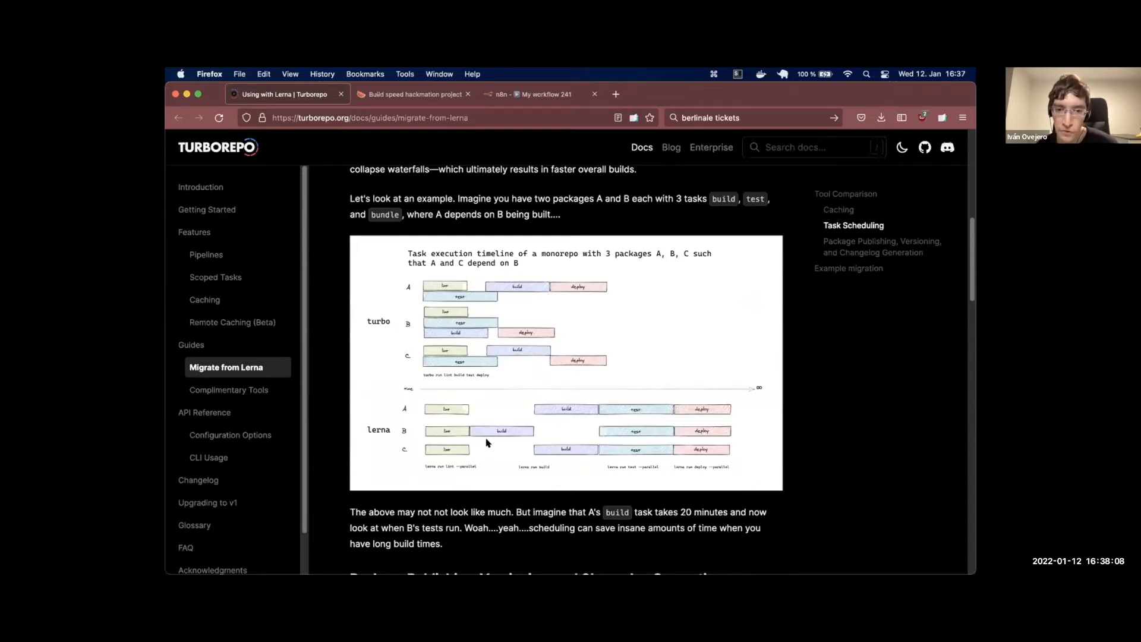
{"action": "mouse_move", "coordinate": [716, 452]}
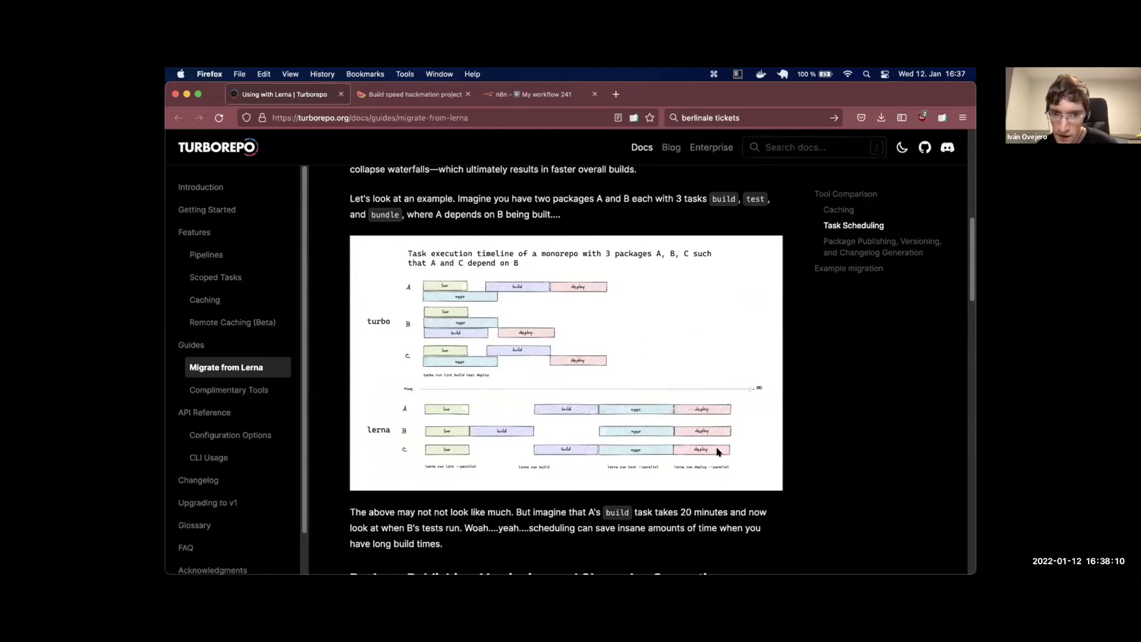
{"action": "mouse_move", "coordinate": [512, 304]}
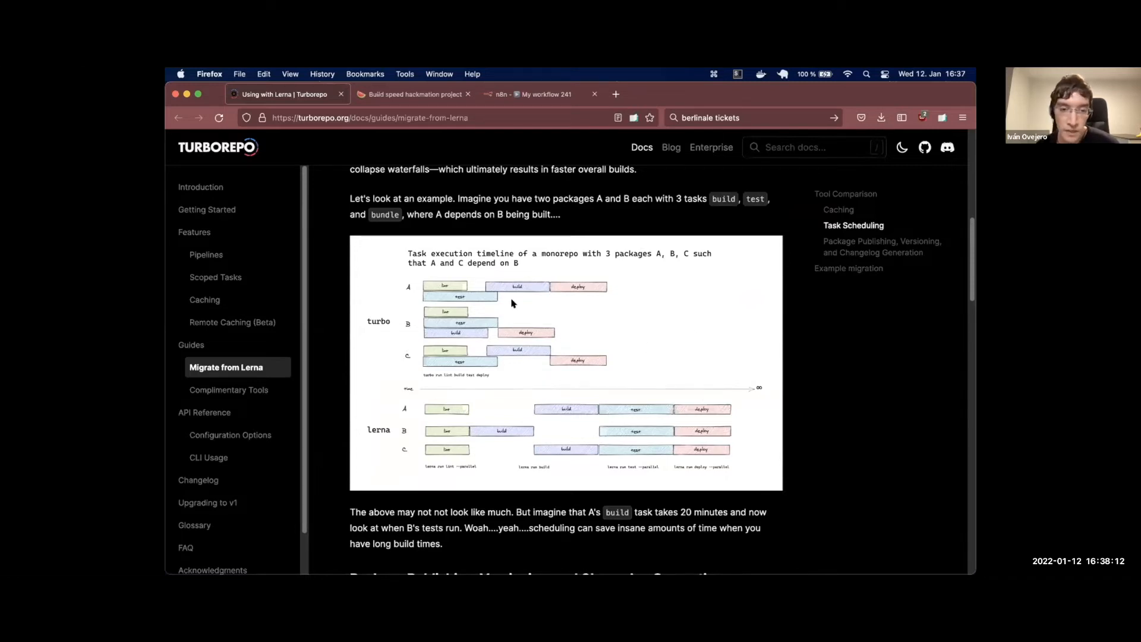
{"action": "mouse_move", "coordinate": [501, 321]}
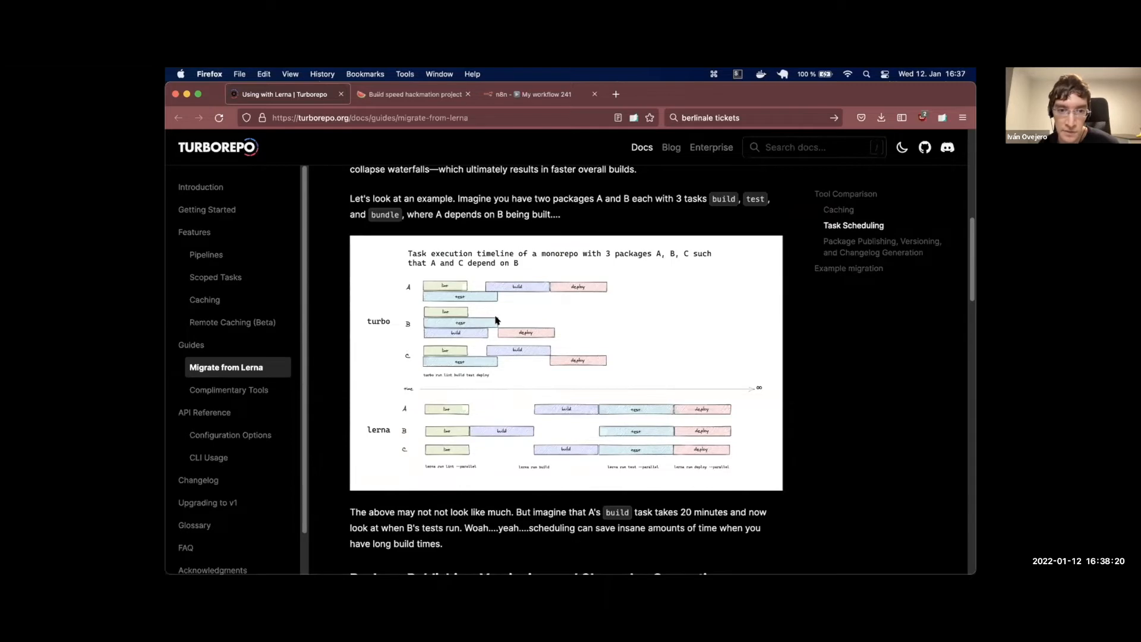
{"action": "mouse_move", "coordinate": [500, 354]}
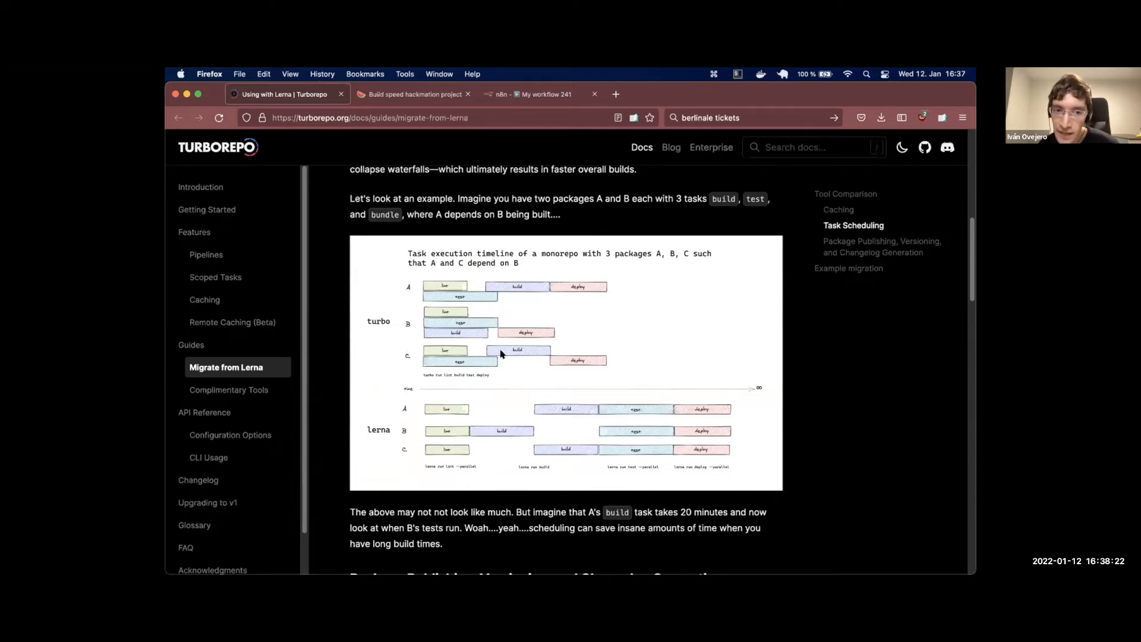
{"action": "mouse_move", "coordinate": [529, 373]}
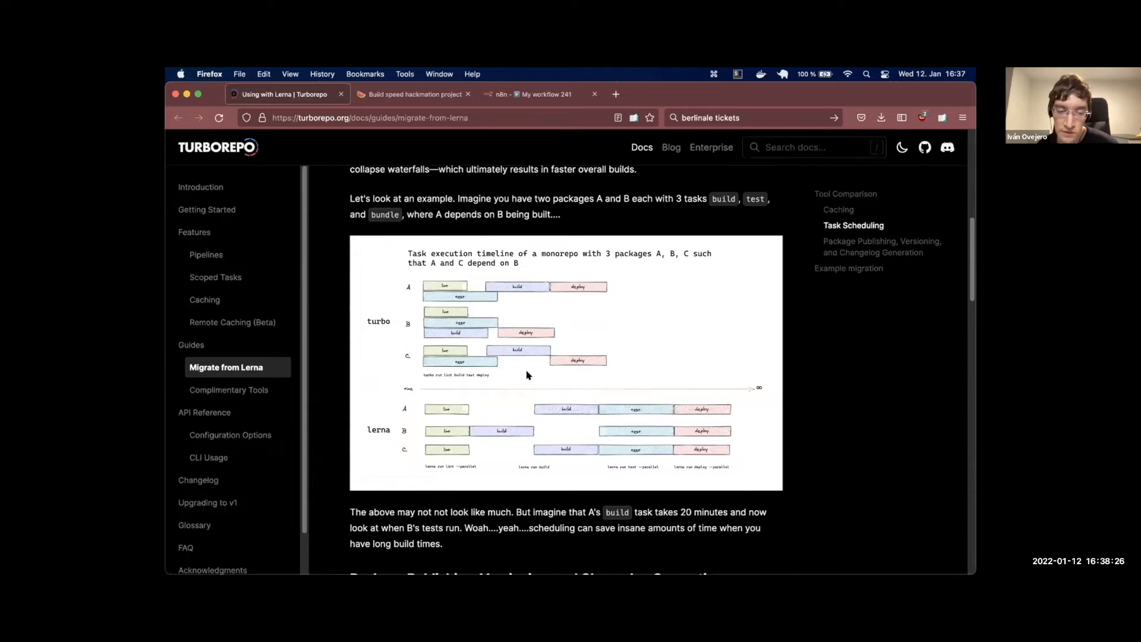
{"action": "mouse_move", "coordinate": [435, 262]}
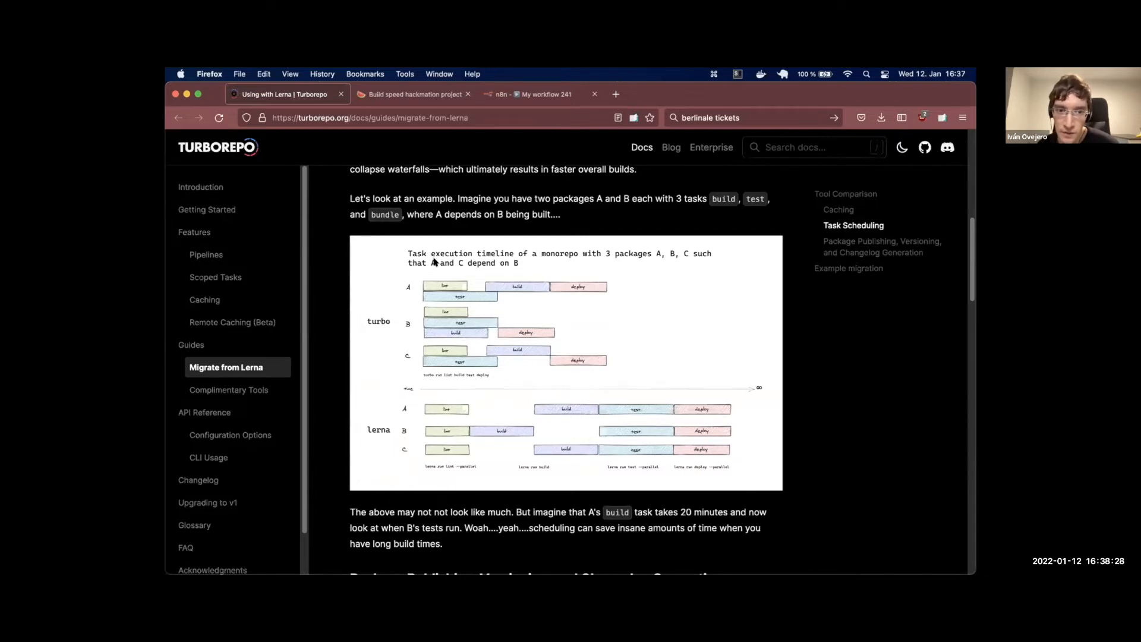
{"action": "mouse_move", "coordinate": [484, 329]}
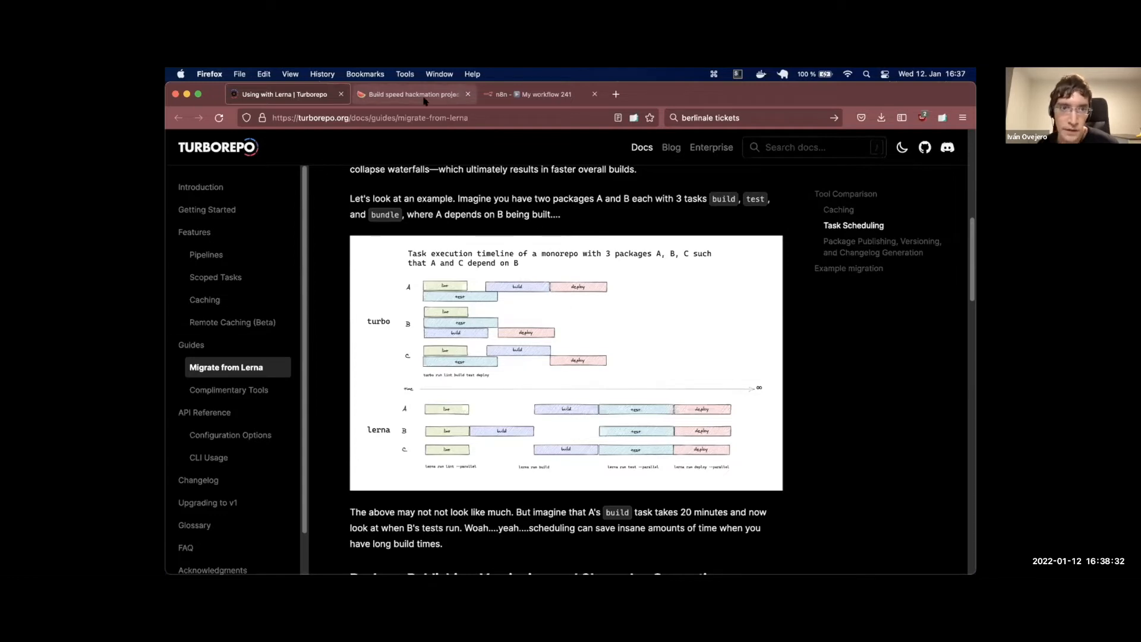
Show the hackmation page's Benchmarks build time section with the 90.9s lerna results
{"action": "left_click", "coordinate": [412, 94]}
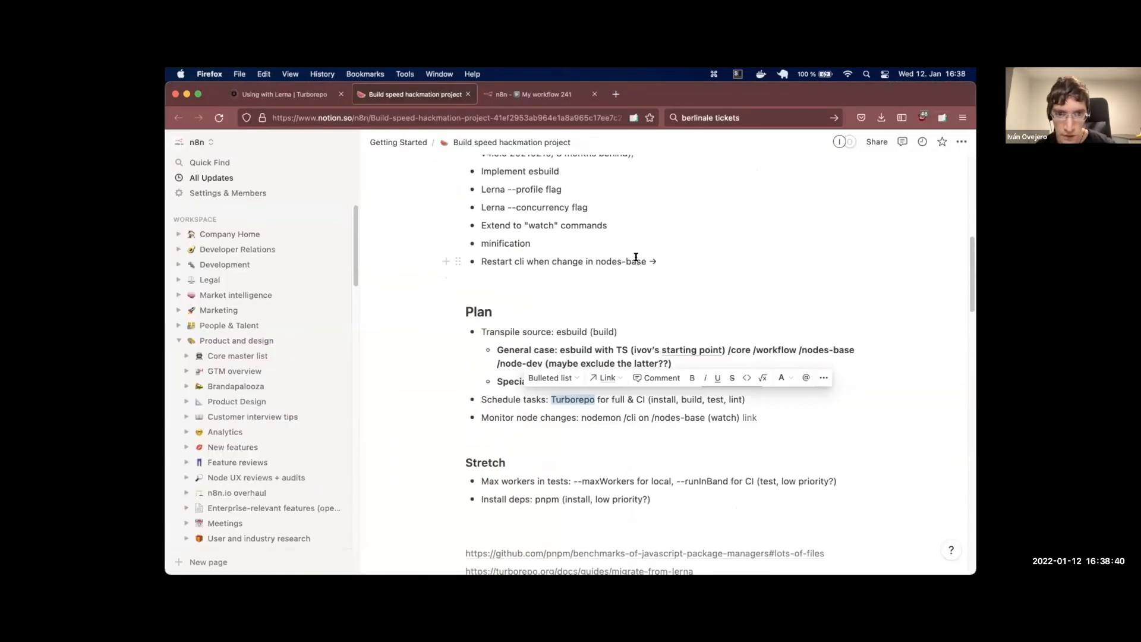
{"action": "scroll", "scroll_direction": "down", "scroll_amount": 3}
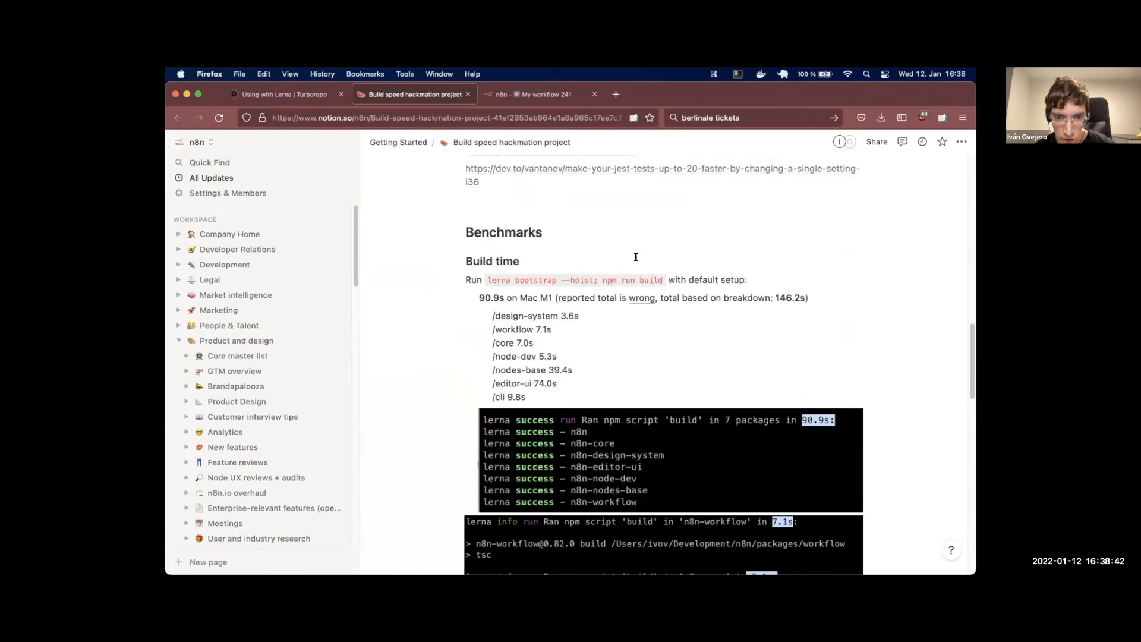
{"action": "mouse_move", "coordinate": [638, 337]}
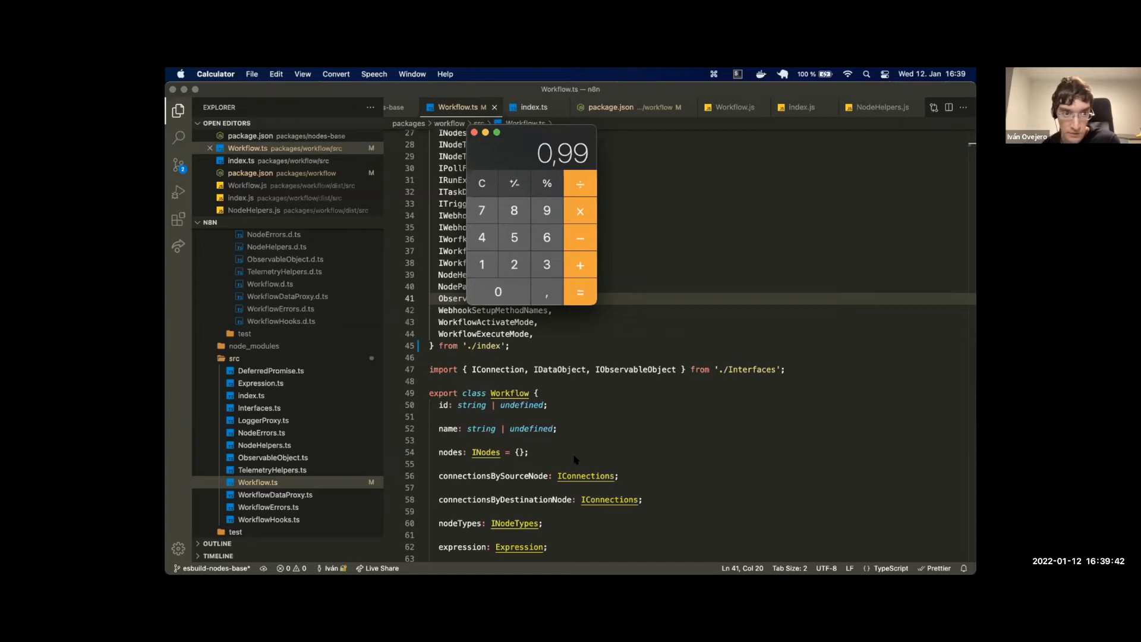
{"action": "mouse_move", "coordinate": [353, 246]}
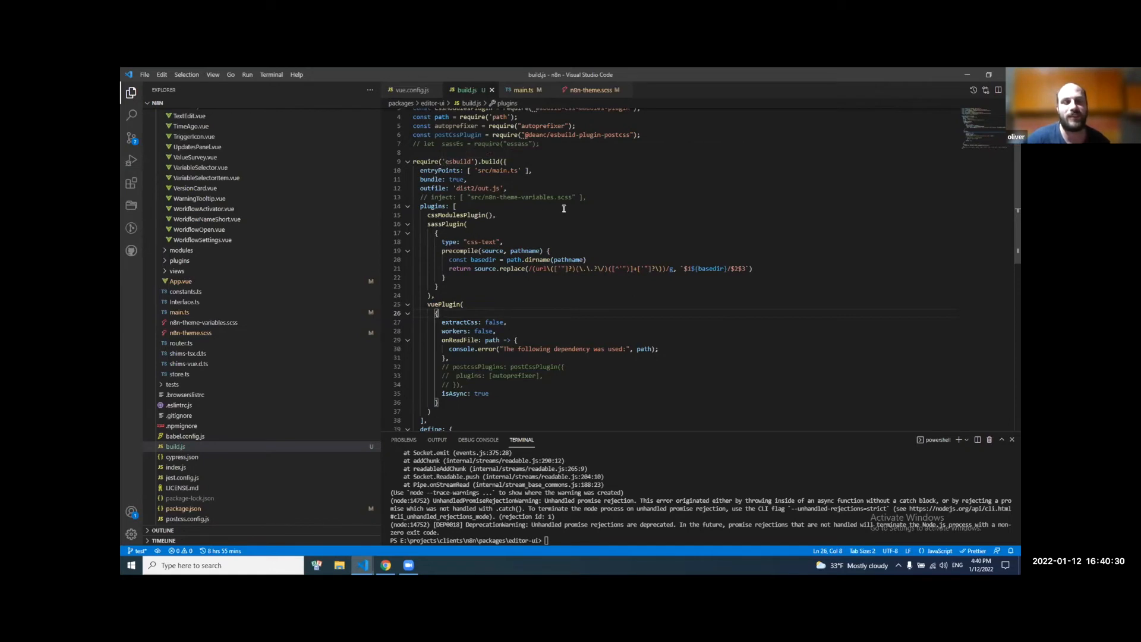
{"action": "mouse_move", "coordinate": [590, 210]}
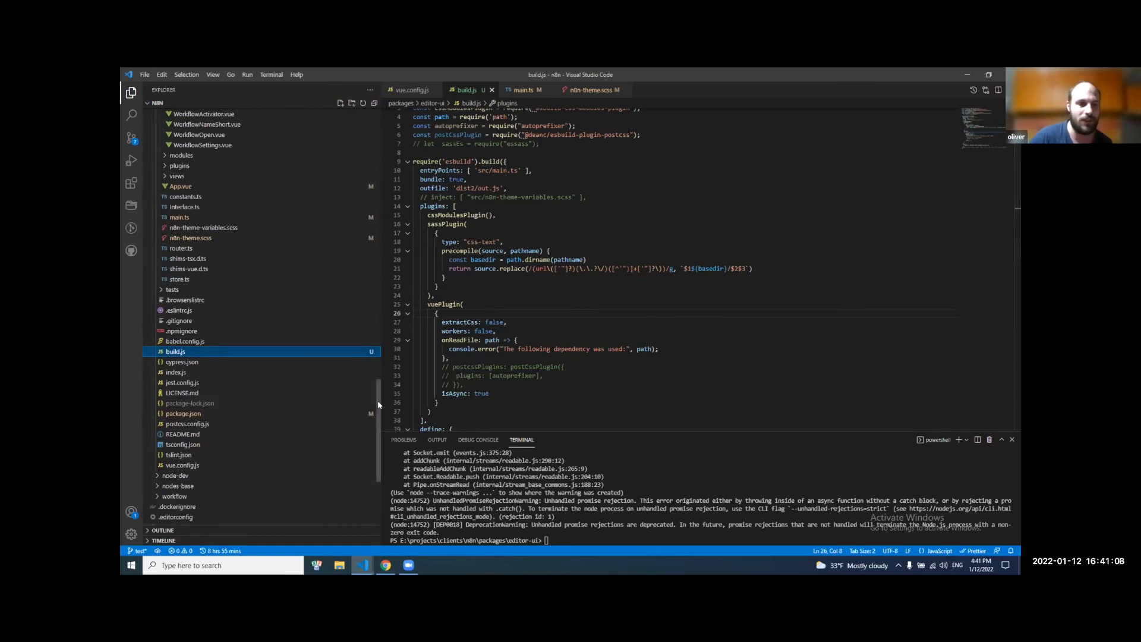
{"action": "scroll", "scroll_direction": "up", "scroll_amount": 3}
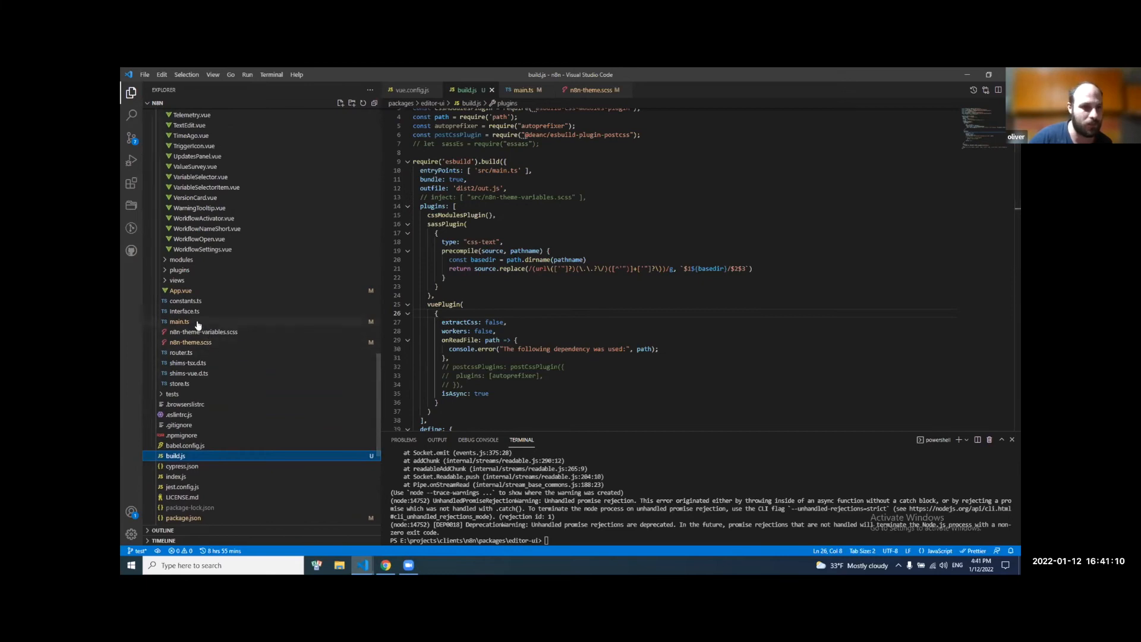
{"action": "mouse_move", "coordinate": [377, 404]}
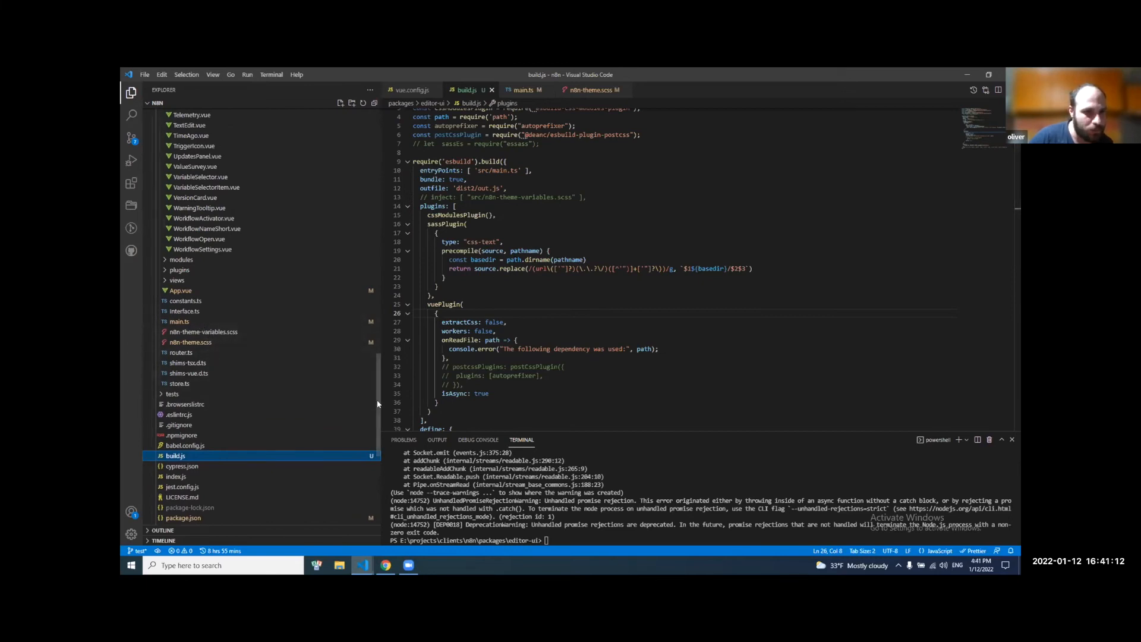
{"action": "scroll", "scroll_direction": "up", "scroll_amount": 3}
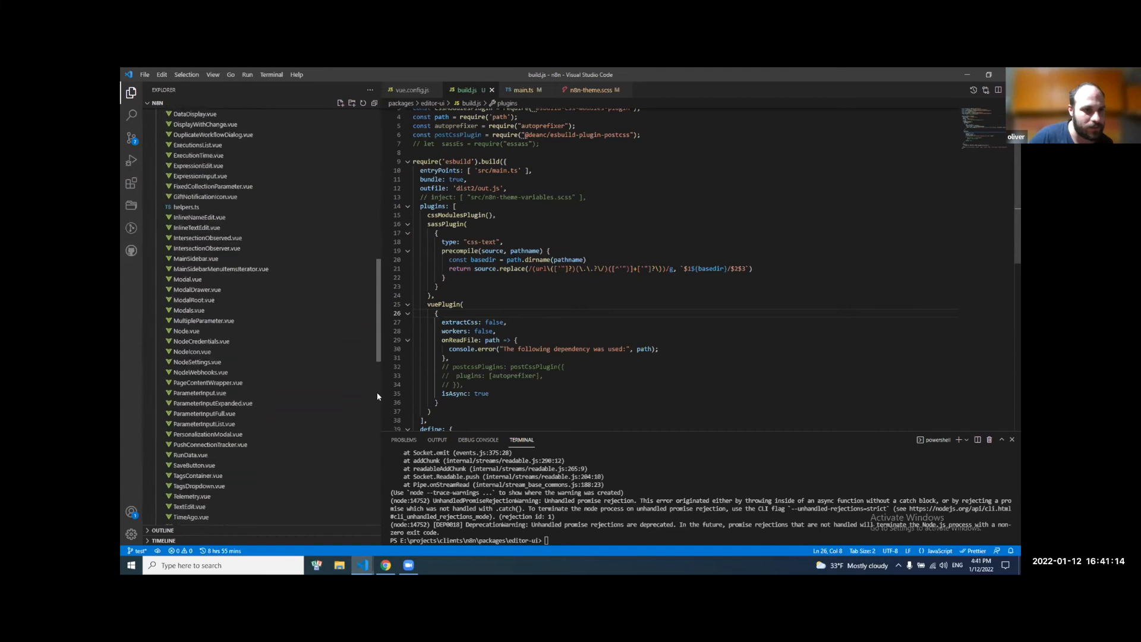
{"action": "scroll", "scroll_direction": "down", "scroll_amount": 3}
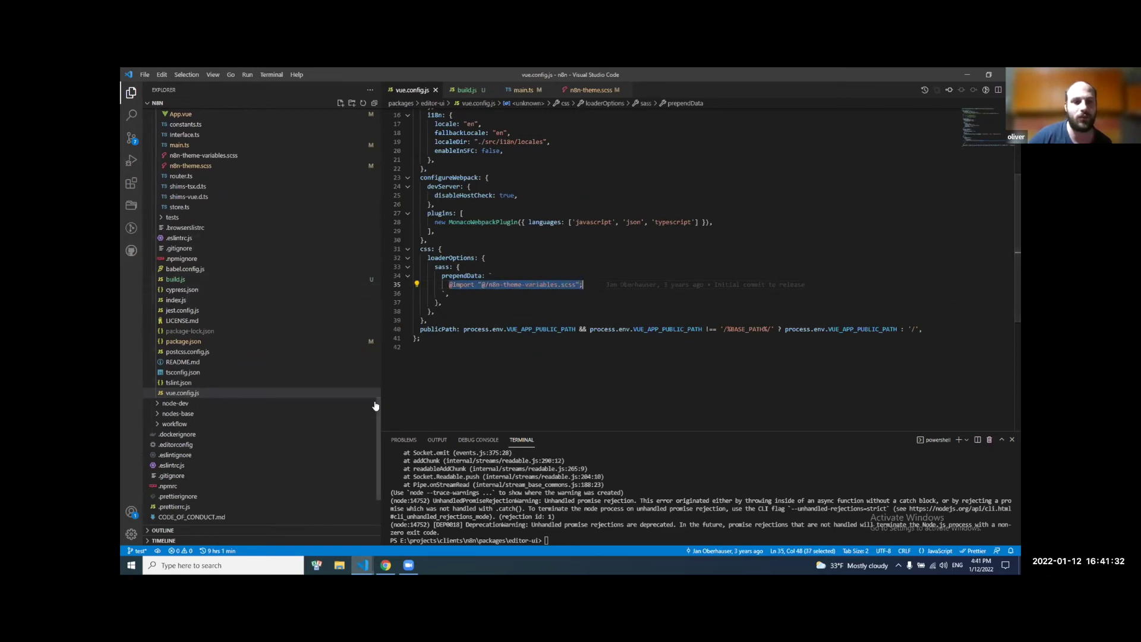
{"action": "scroll", "scroll_direction": "up", "scroll_amount": 3}
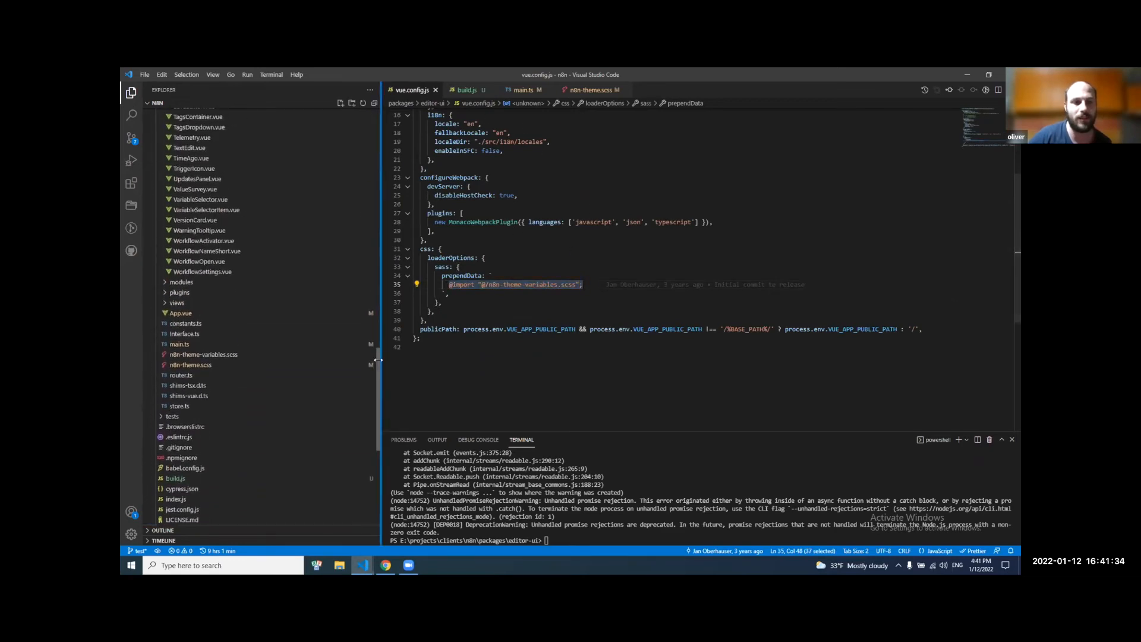
{"action": "scroll", "scroll_direction": "up", "scroll_amount": 3}
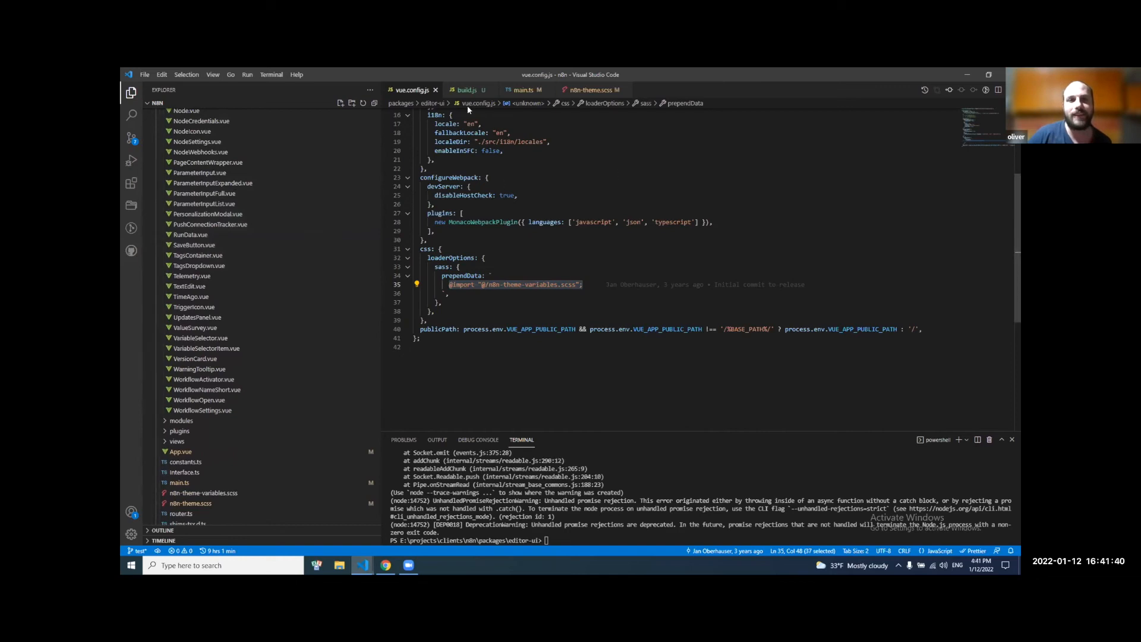
{"action": "left_click", "coordinate": [466, 90]}
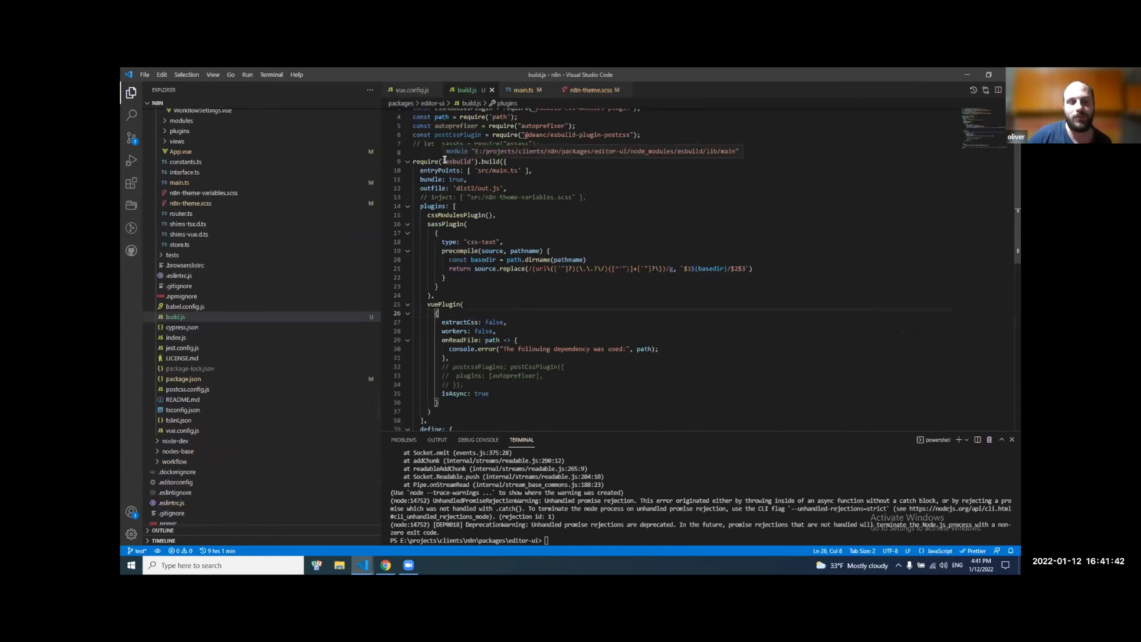
{"action": "mouse_move", "coordinate": [511, 184]}
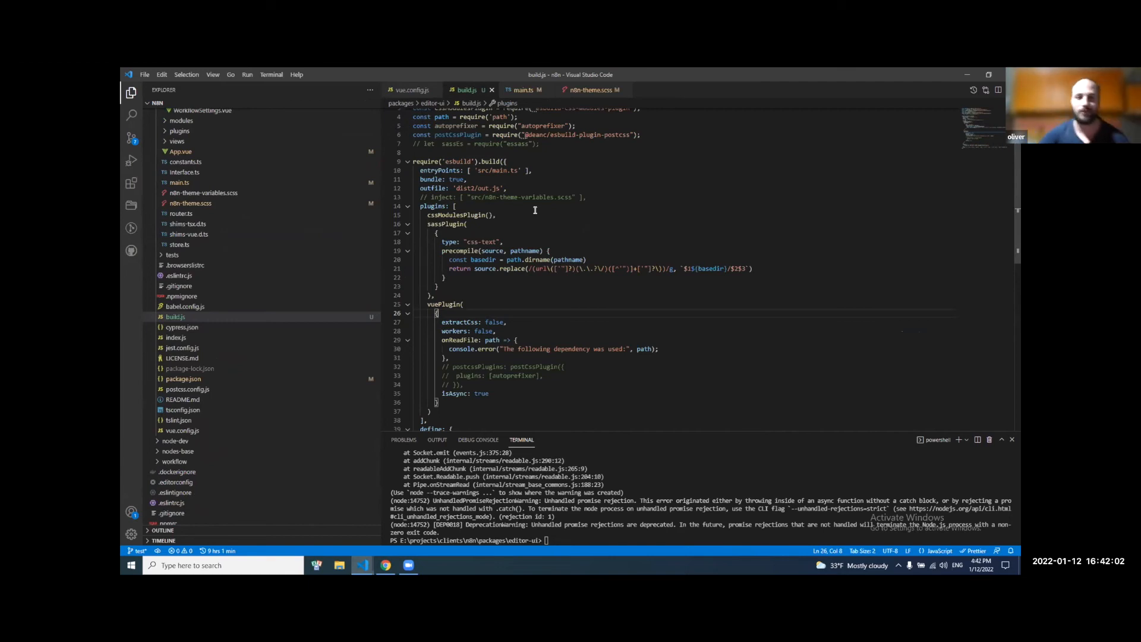
{"action": "mouse_move", "coordinate": [593, 204]}
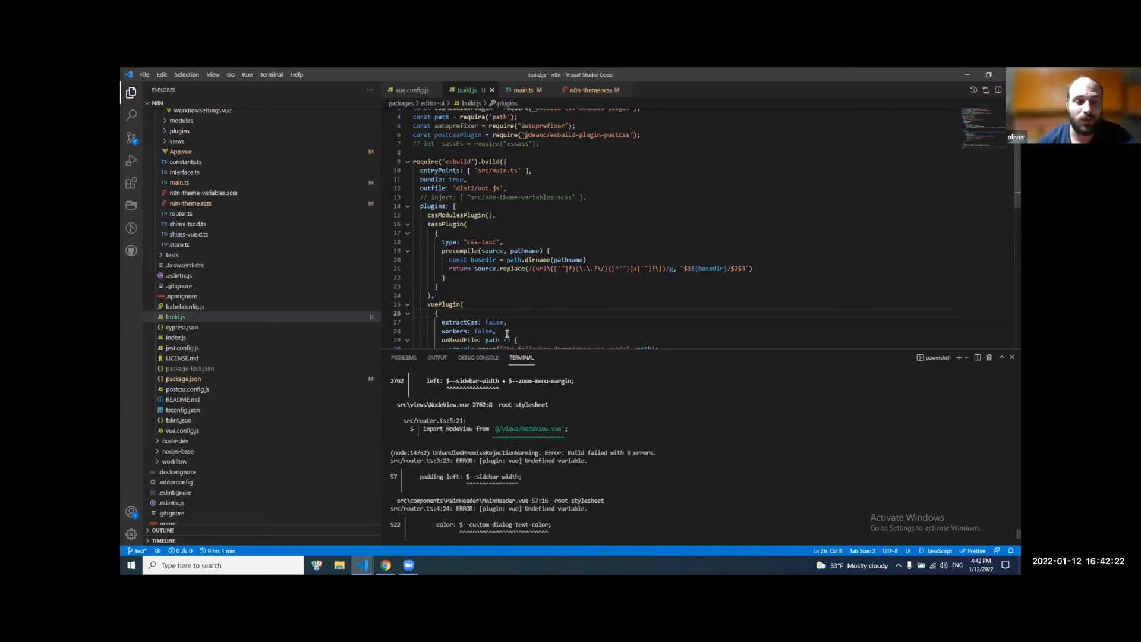
{"action": "mouse_move", "coordinate": [507, 334]}
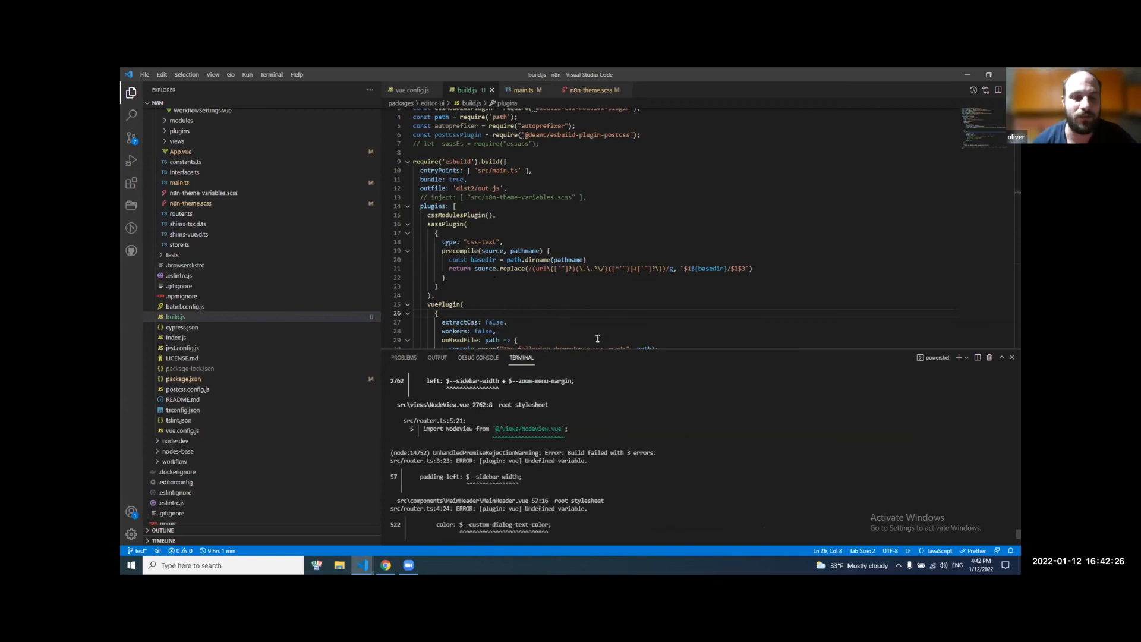
{"action": "mouse_move", "coordinate": [580, 93]}
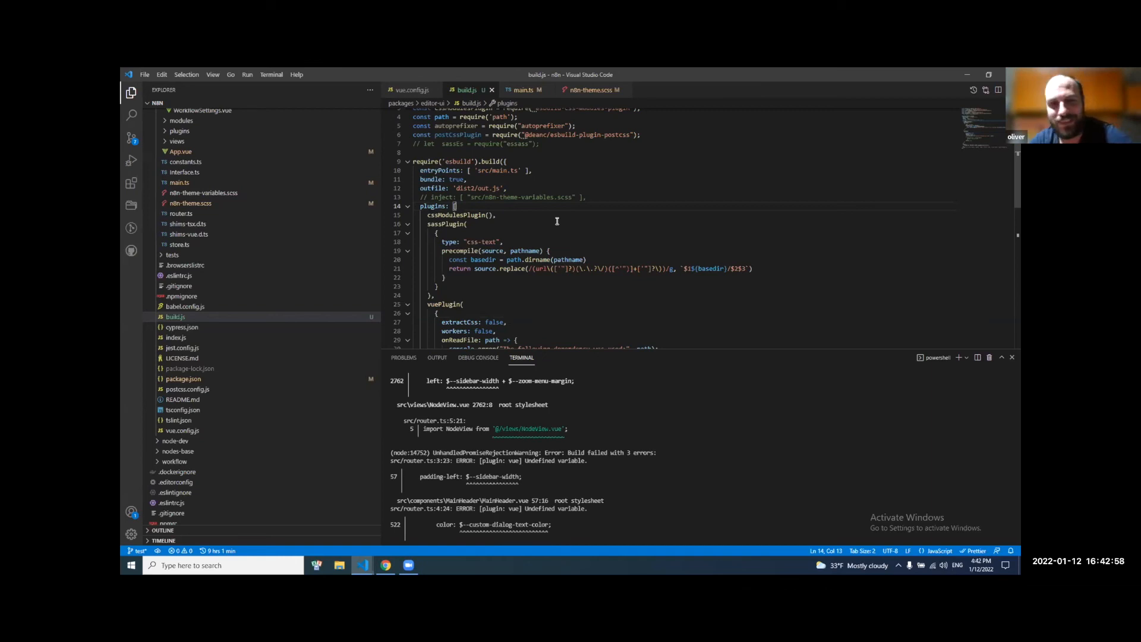
{"action": "mouse_move", "coordinate": [676, 480]}
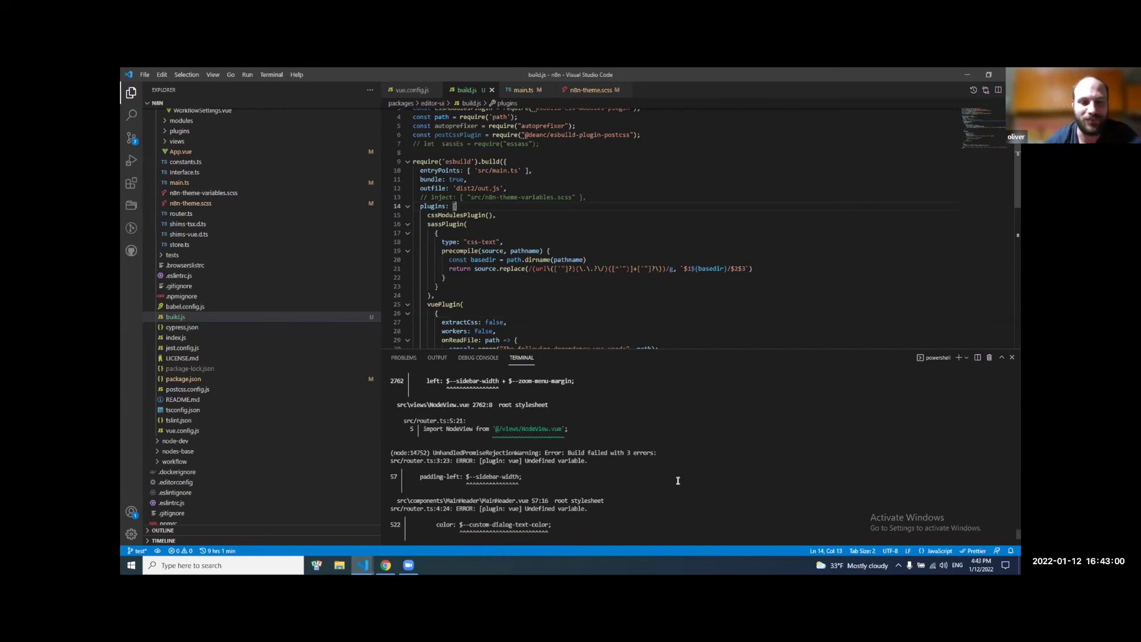
{"action": "mouse_move", "coordinate": [647, 451]}
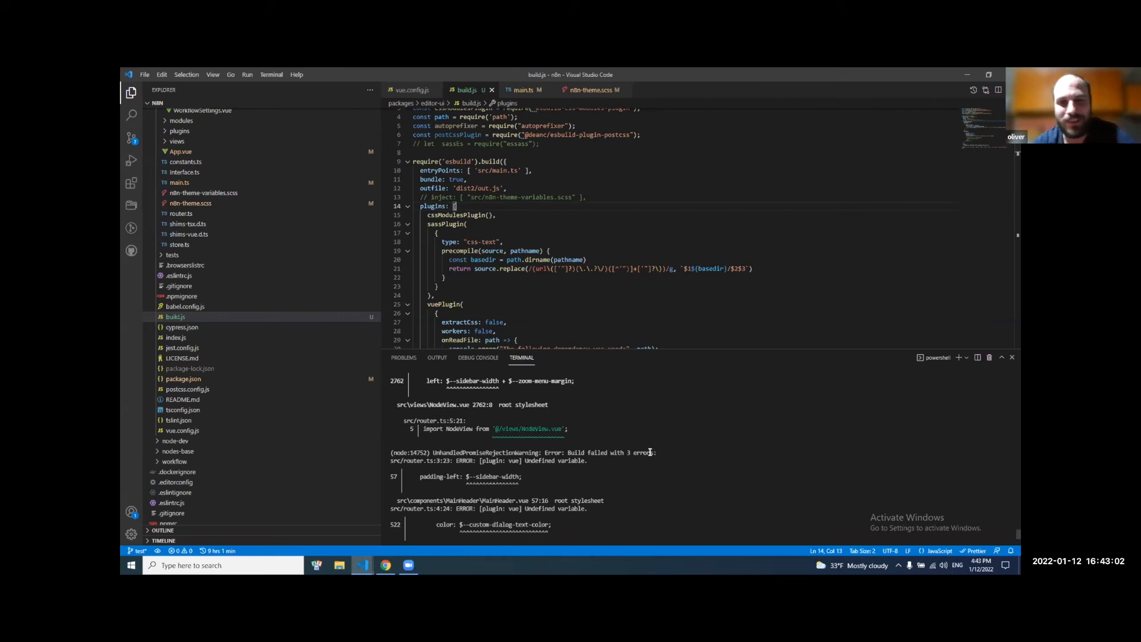